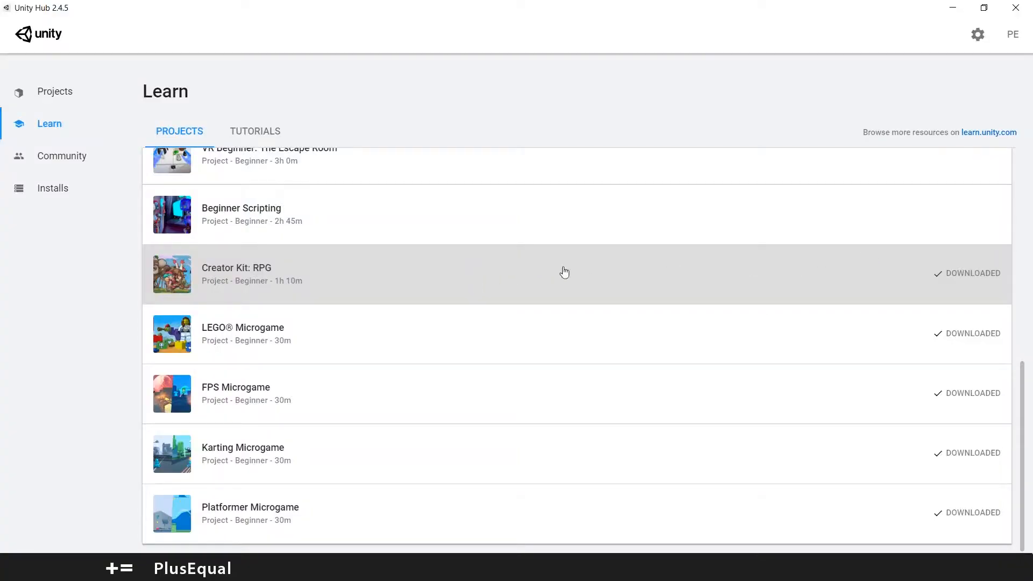
pyautogui.moveTo(739, 282)
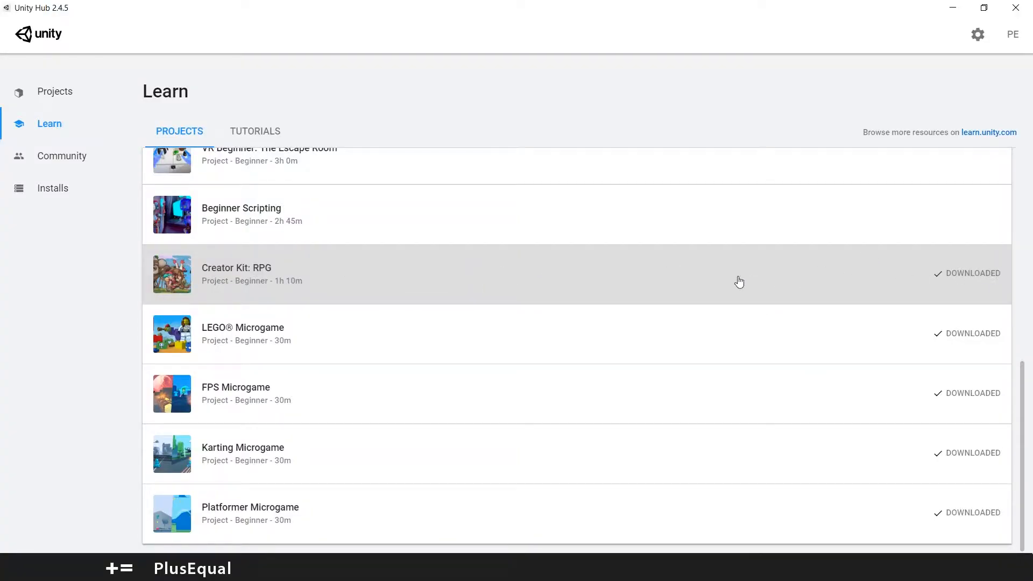
# - Open the Creator Kit: RPG project from its details dialog in Unity Hub
pyautogui.scroll(3)
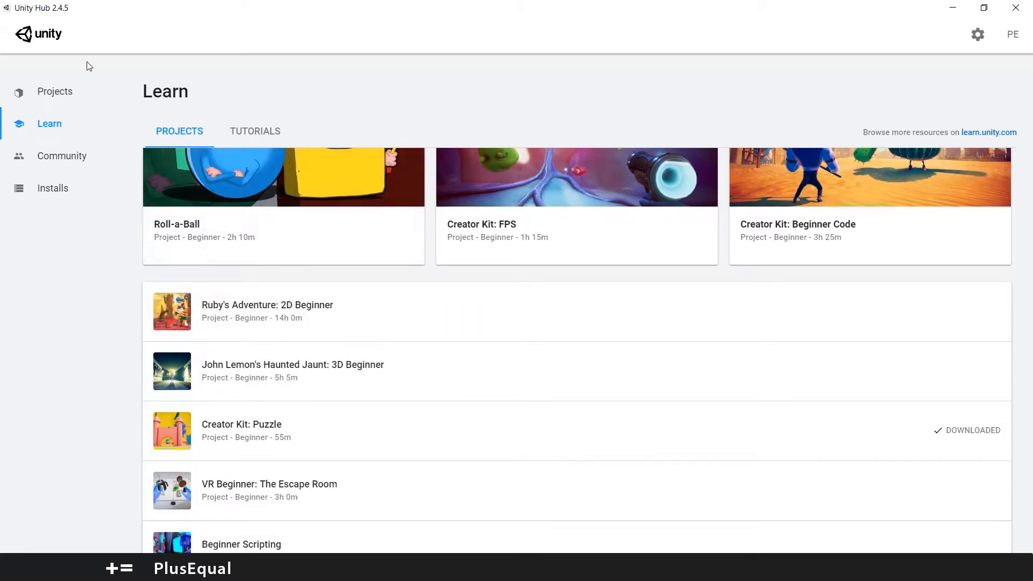
pyautogui.moveTo(31, 135)
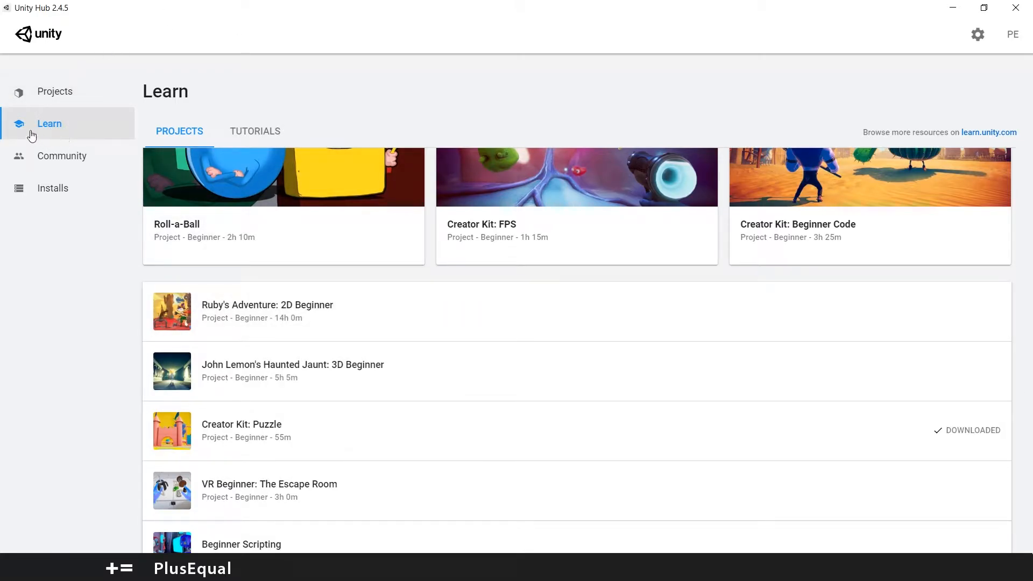
pyautogui.scroll(-3)
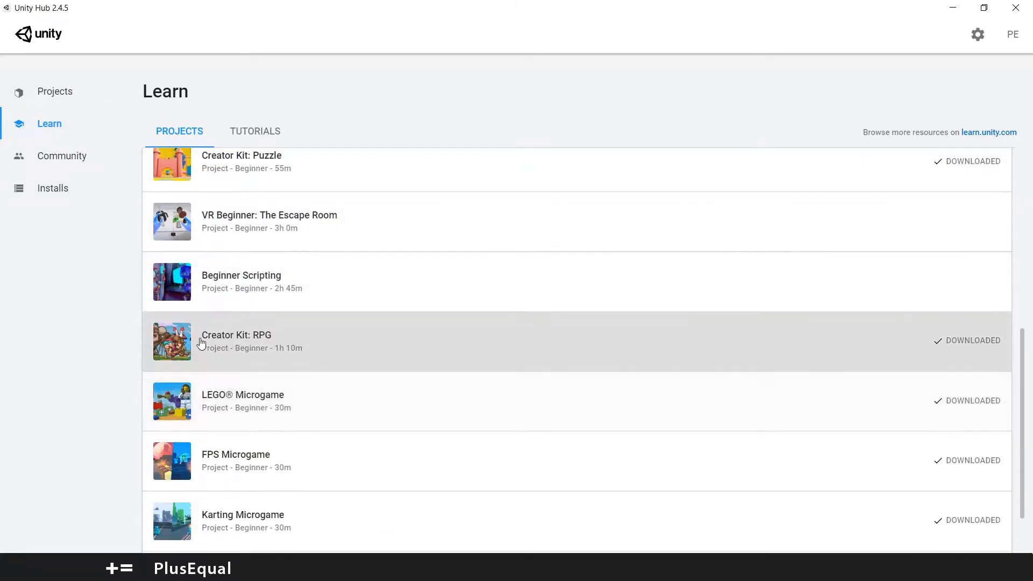
pyautogui.moveTo(269, 348)
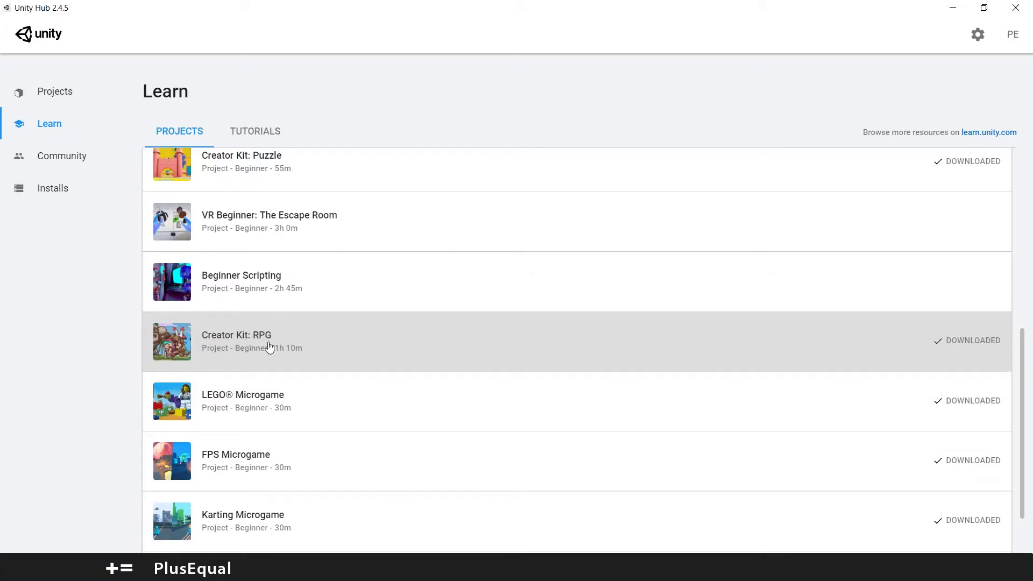
pyautogui.click(235, 341)
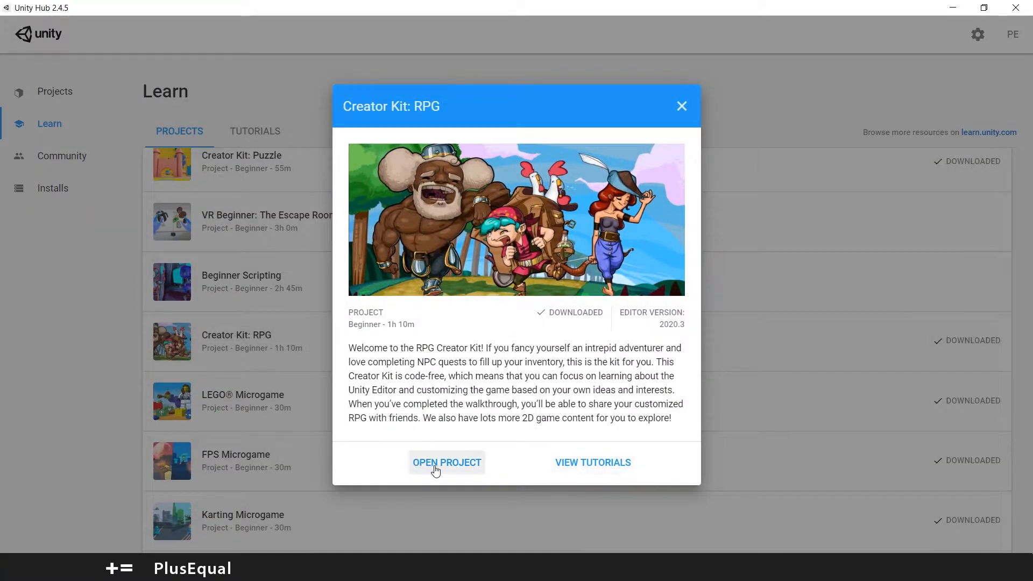
pyautogui.moveTo(451, 469)
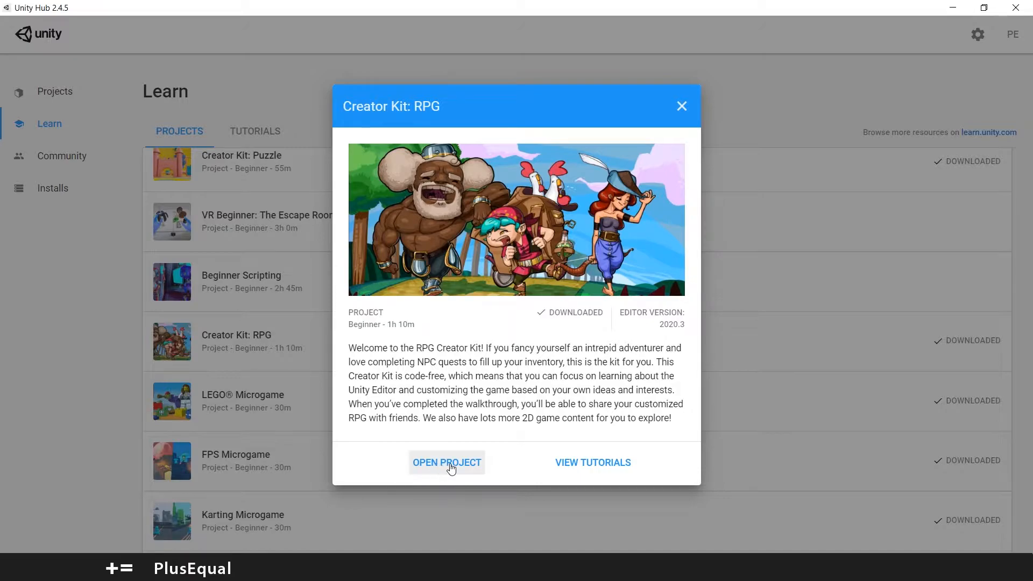
pyautogui.moveTo(454, 472)
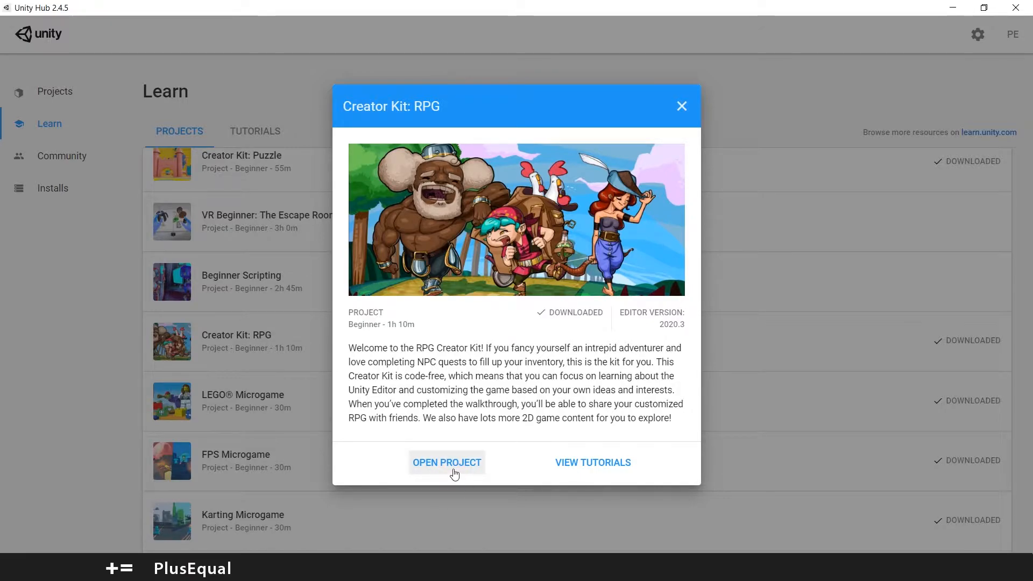
pyautogui.click(445, 461)
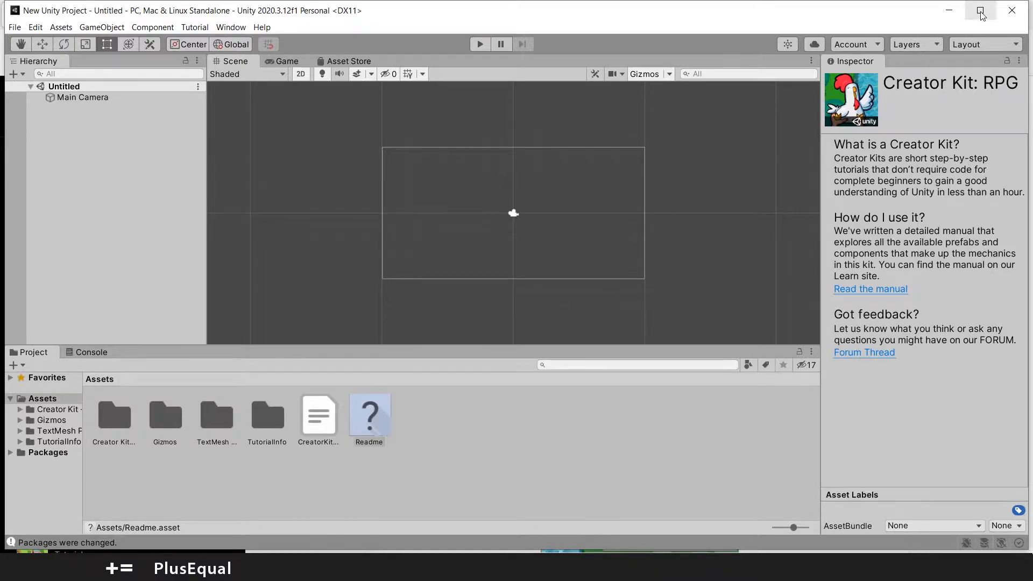
# - Maximize the editor window and switch to the Game view
pyautogui.click(979, 10)
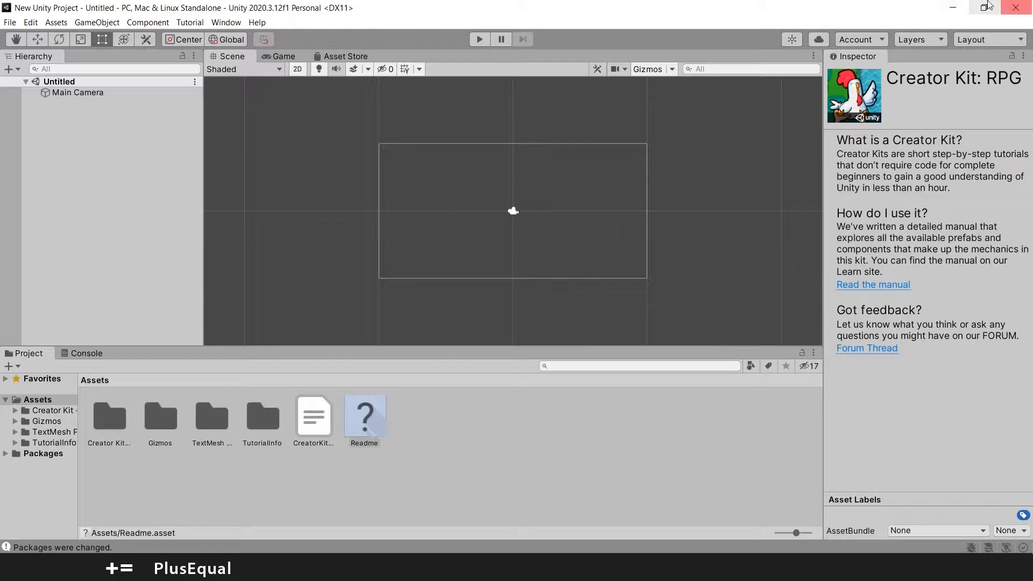
pyautogui.moveTo(600, 7)
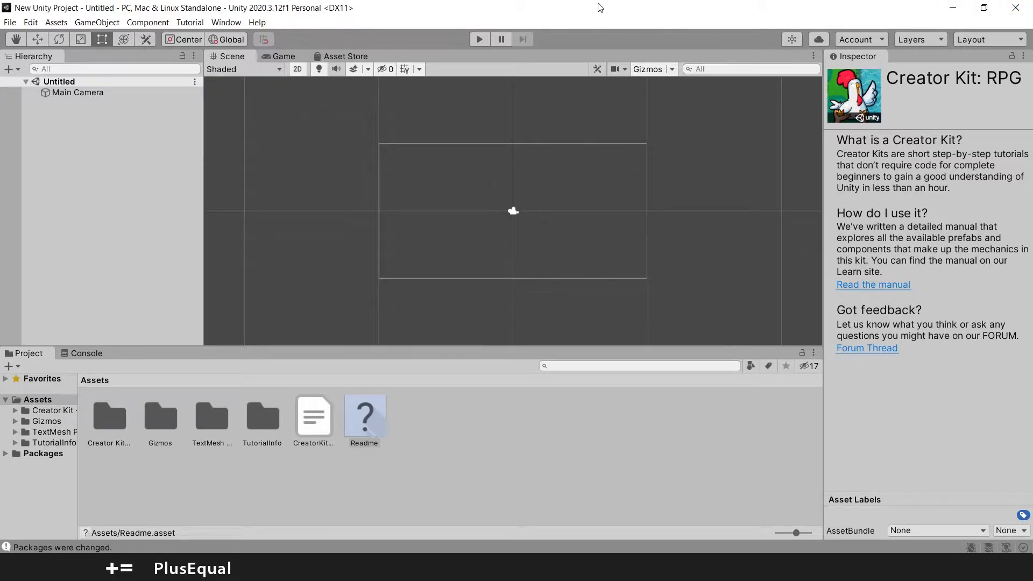
pyautogui.moveTo(258, 79)
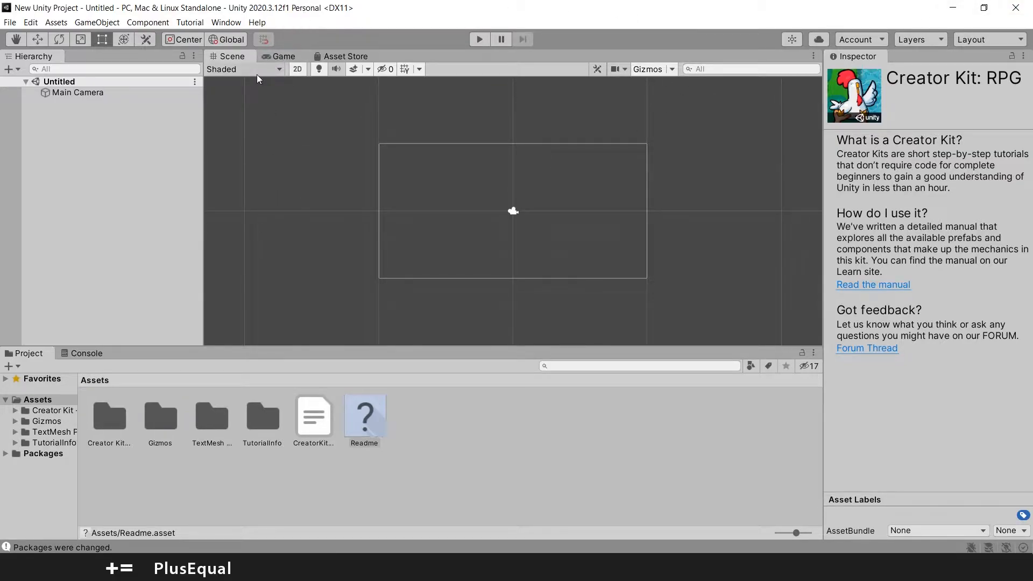
pyautogui.click(284, 56)
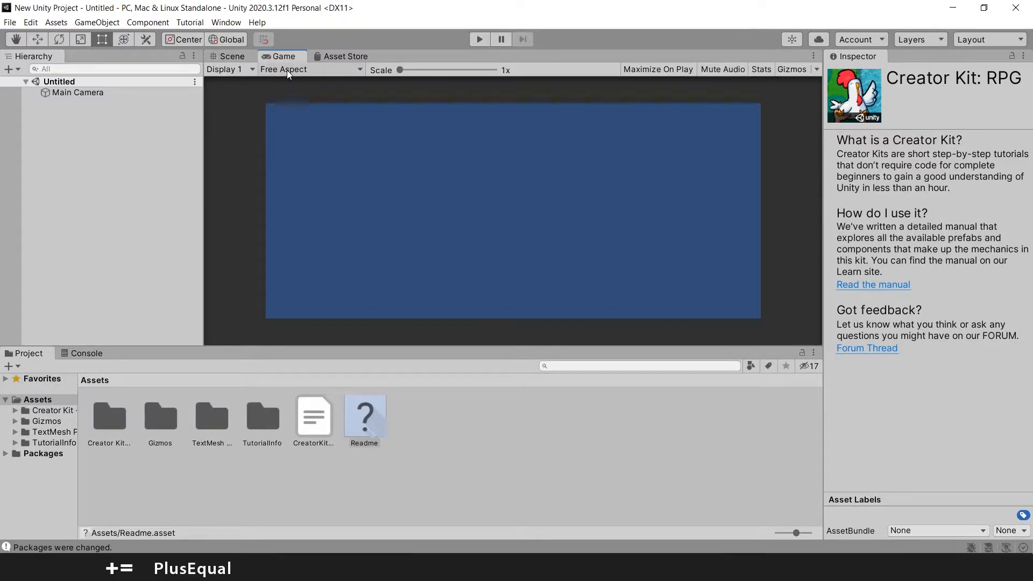
# - Change the Game view from Free Aspect to a fixed 1920x1080 resolution
pyautogui.click(310, 69)
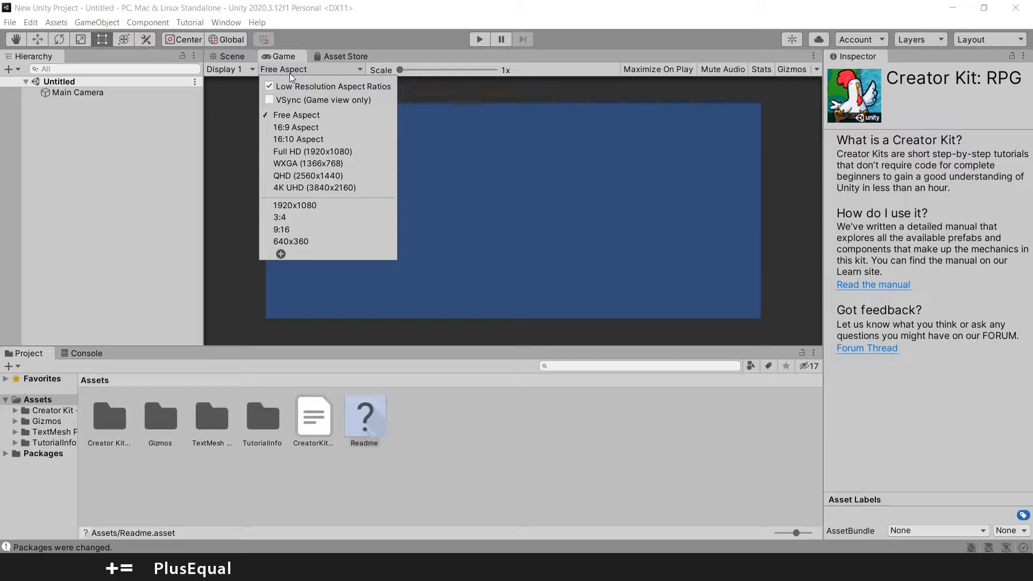
pyautogui.moveTo(295, 205)
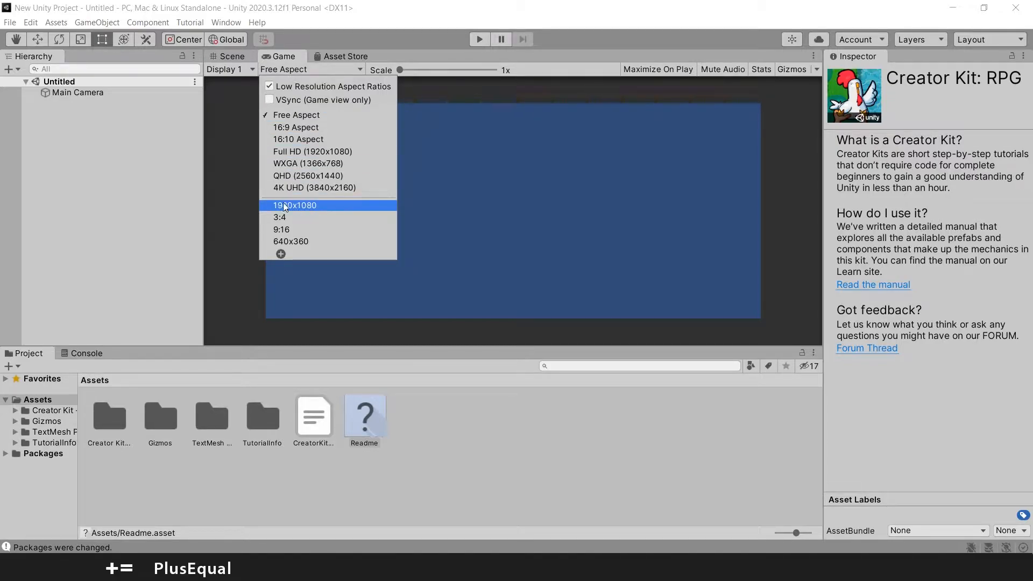
pyautogui.moveTo(310, 217)
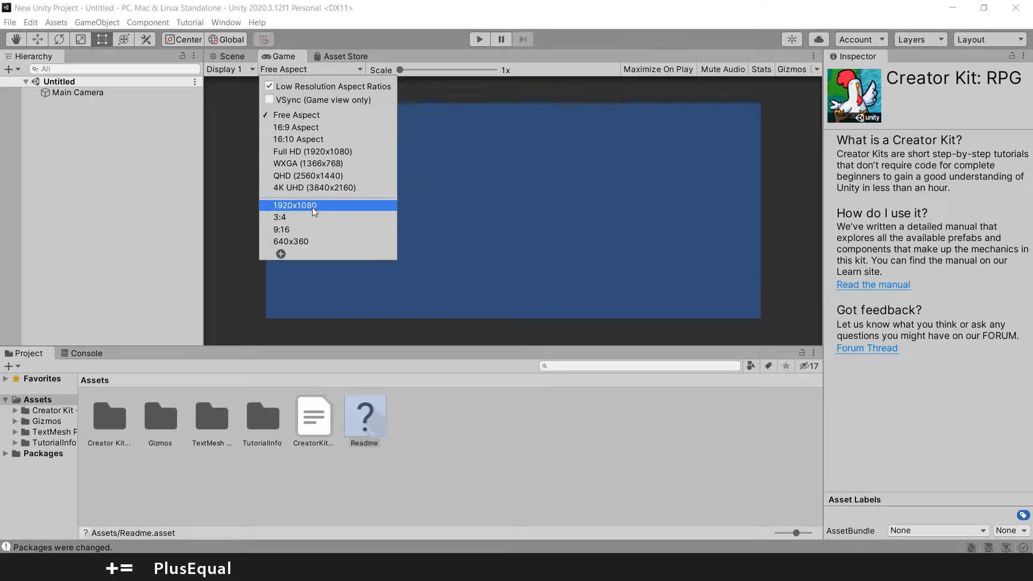
pyautogui.click(295, 204)
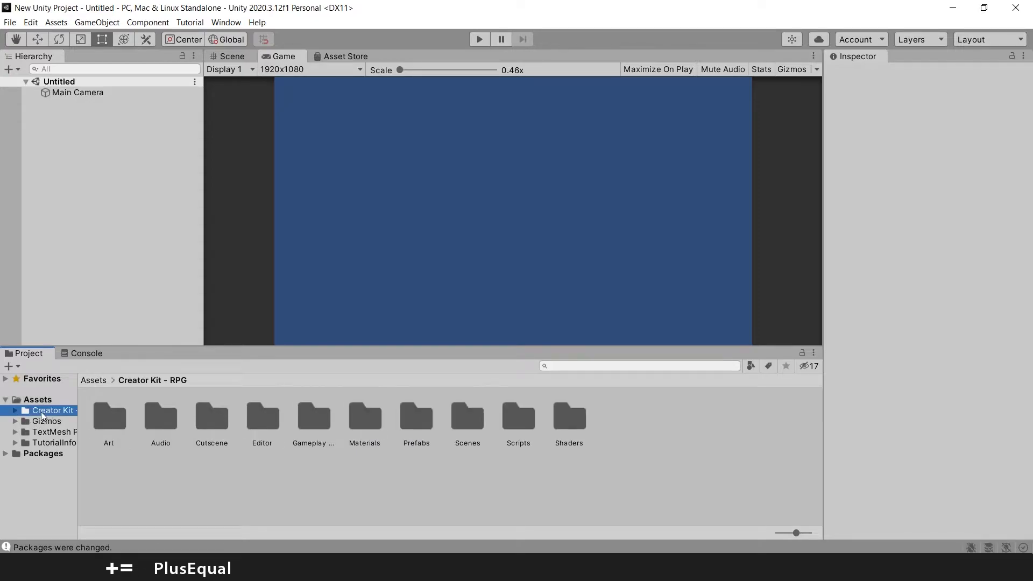
pyautogui.moveTo(205, 439)
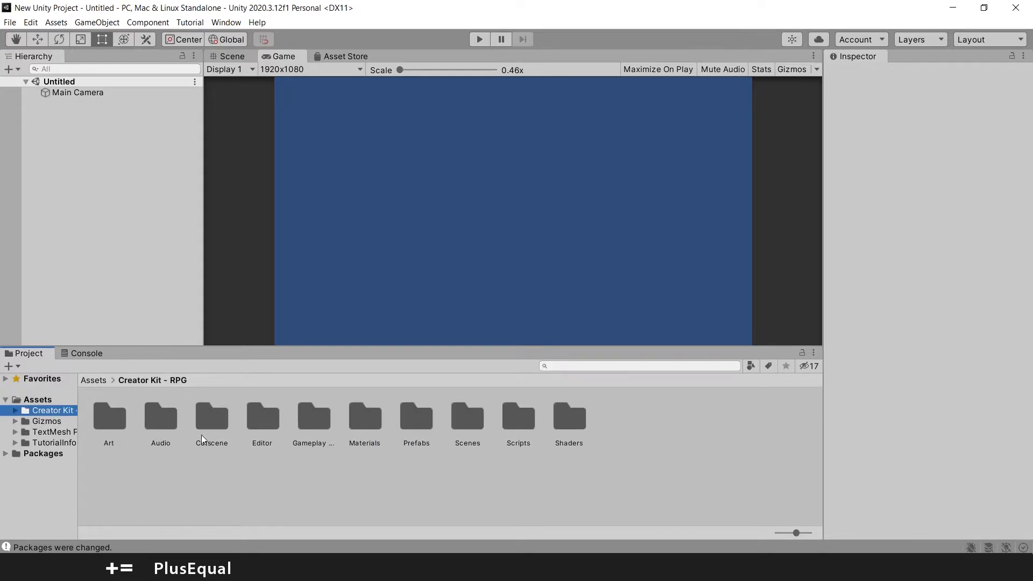
# - Enter the kit's Scenes folder and select the SampleScene asset
pyautogui.doubleClick(466, 412)
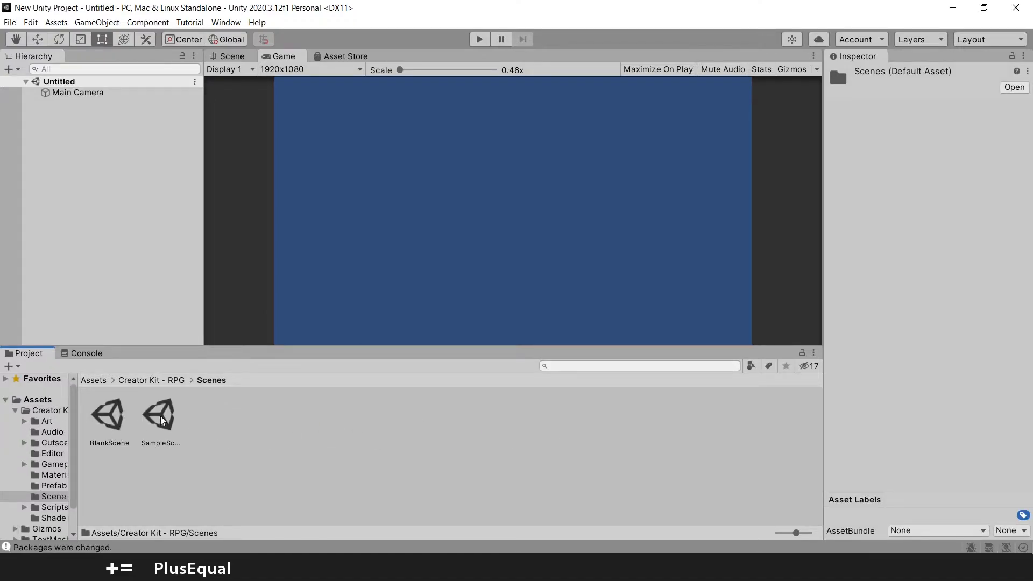
pyautogui.click(159, 416)
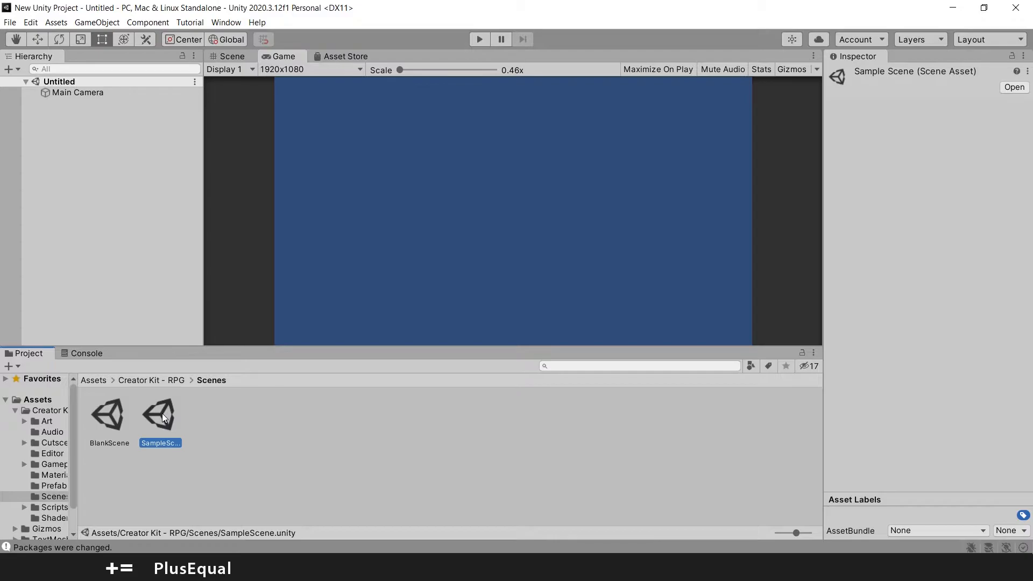
# - Load SampleScene so the RPG level appears in the game preview
pyautogui.doubleClick(160, 416)
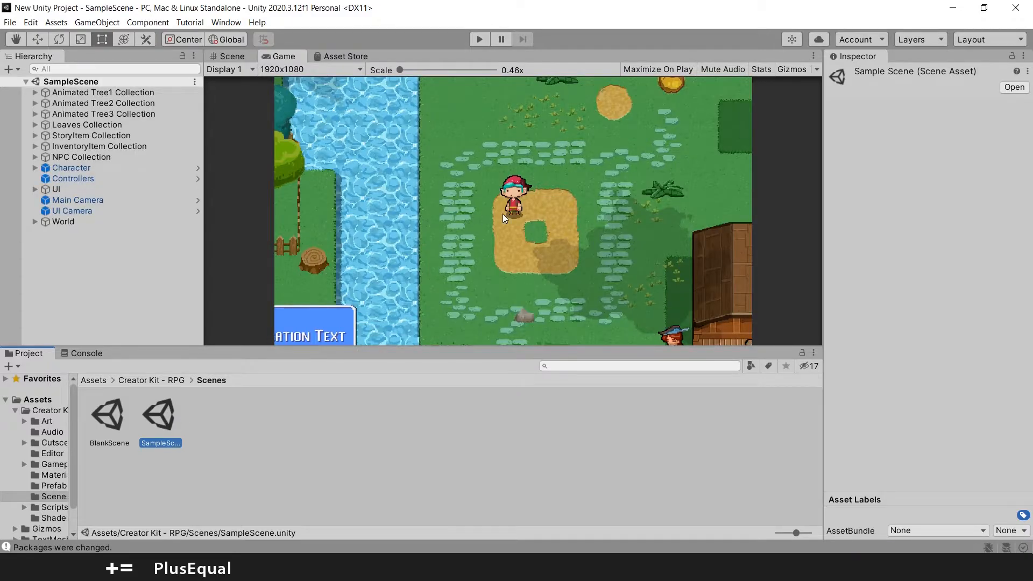
pyautogui.moveTo(574, 321)
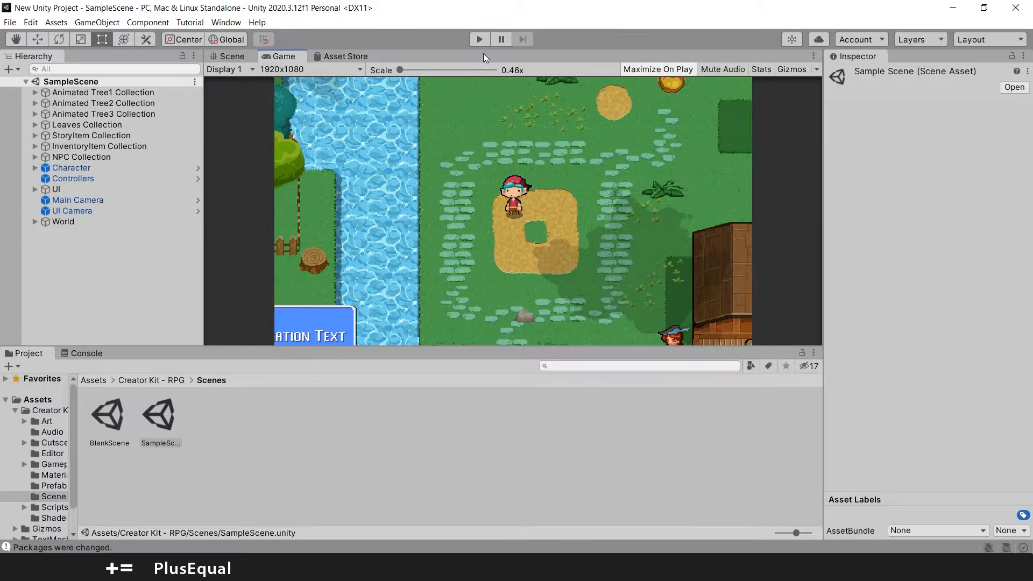
# - Play SampleScene, walk the character through the village to a traveller NPC, then stop playing
pyautogui.click(479, 39)
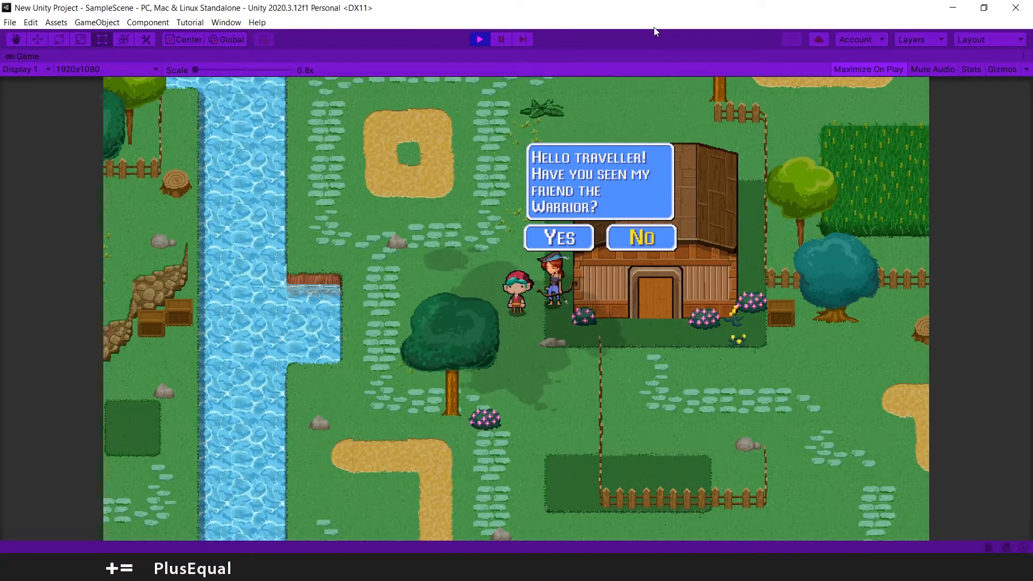
pyautogui.click(557, 238)
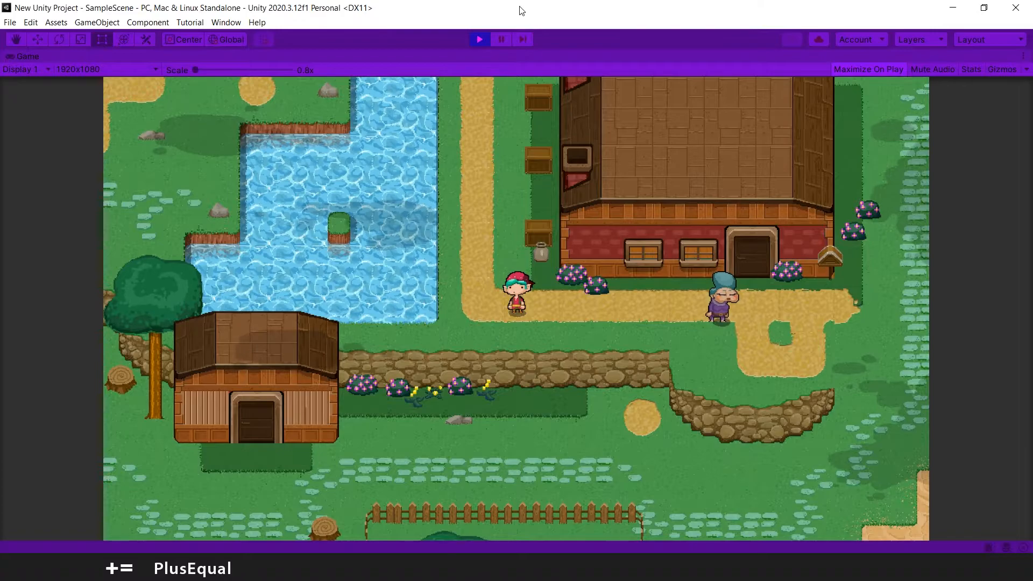
pyautogui.moveTo(502, 43)
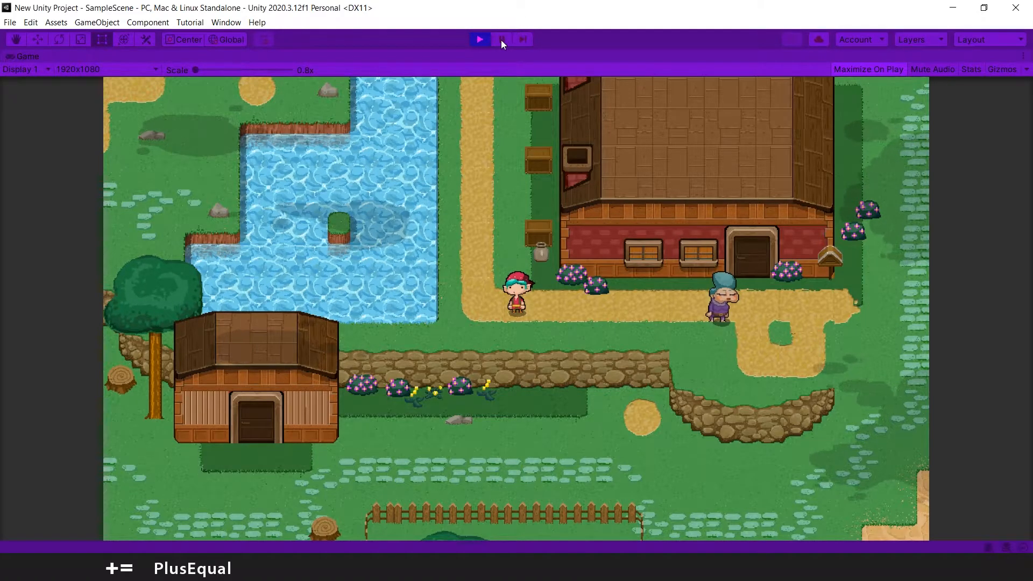
pyautogui.click(479, 40)
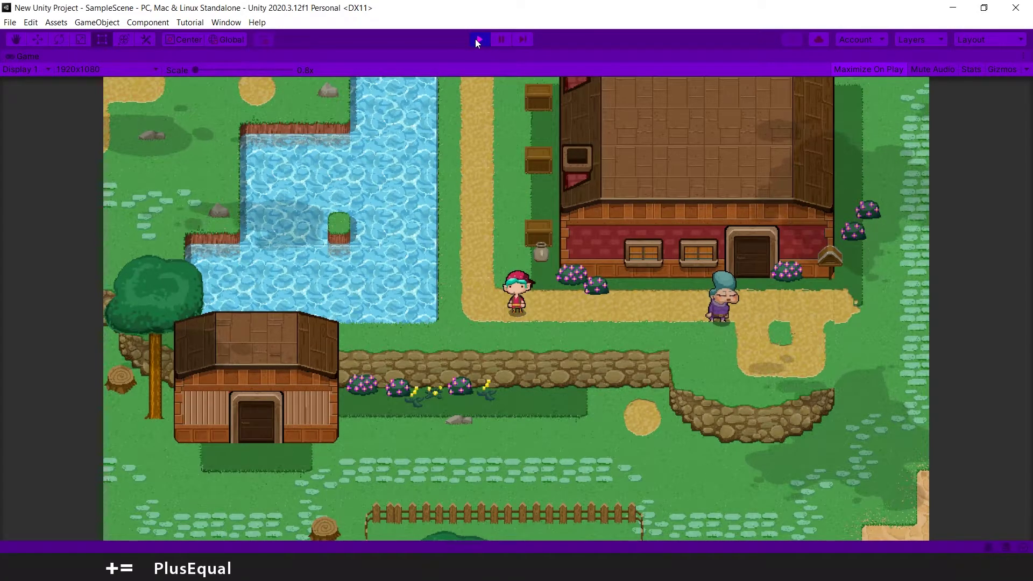
pyautogui.click(478, 40)
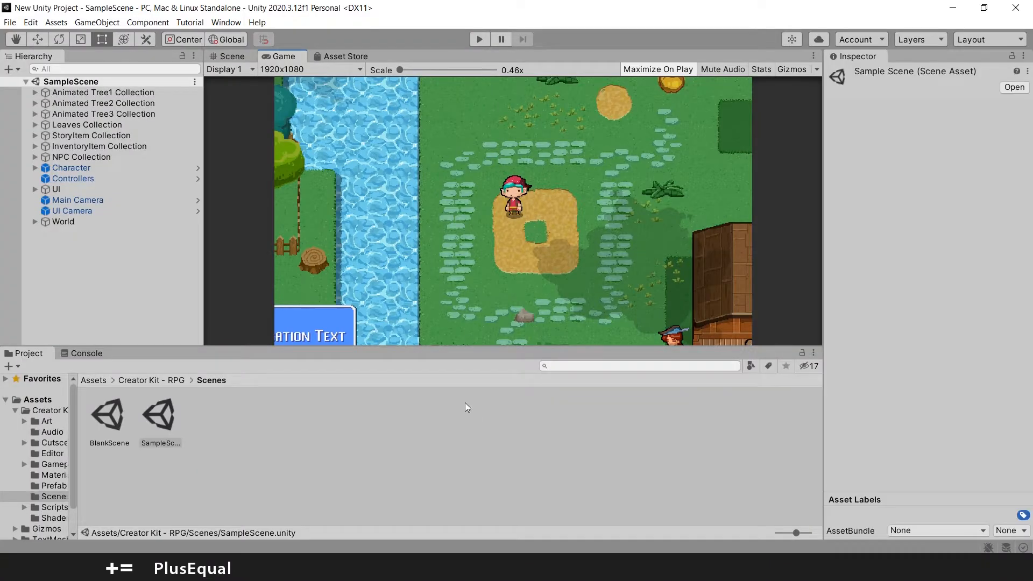
pyautogui.click(379, 384)
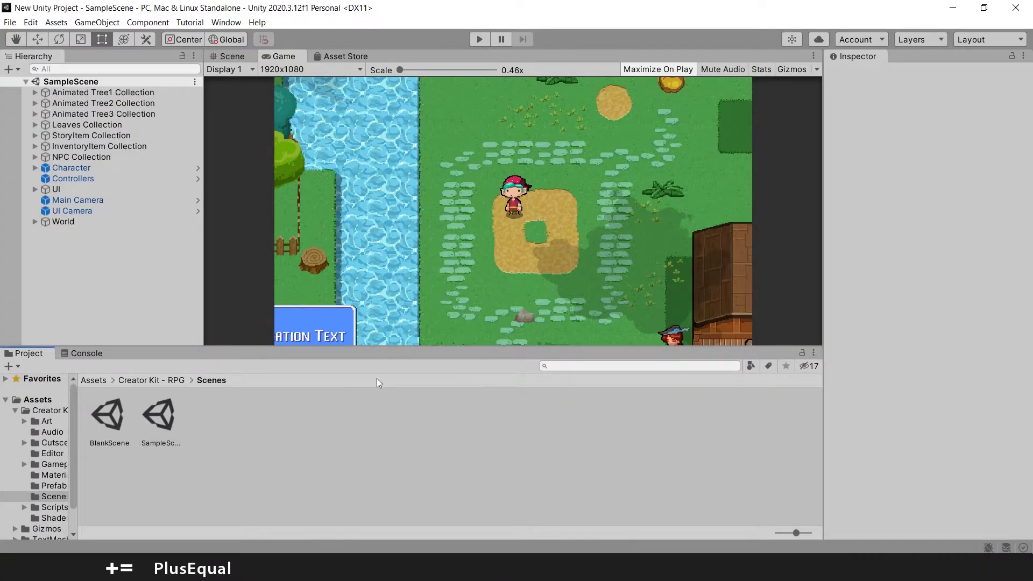
pyautogui.moveTo(500, 366)
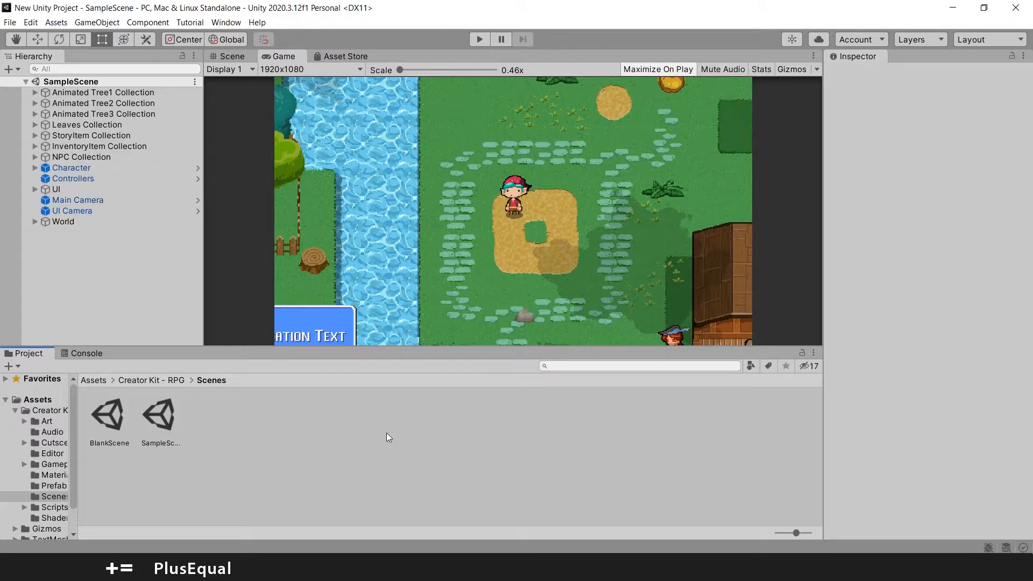
pyautogui.moveTo(200, 488)
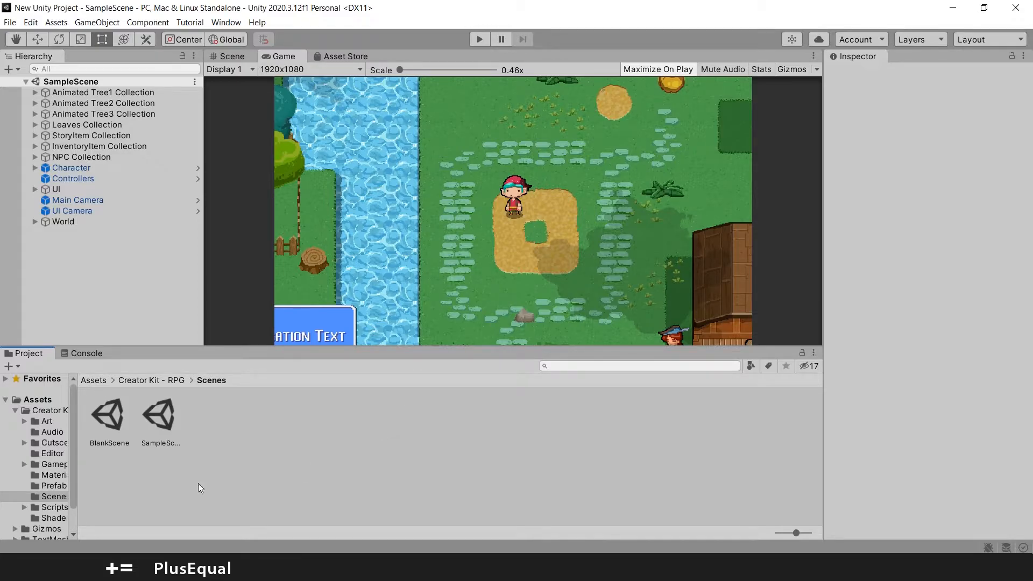
# - Duplicate BlankScene with Ctrl+D and start renaming the BlankScene 1 copy
pyautogui.click(109, 416)
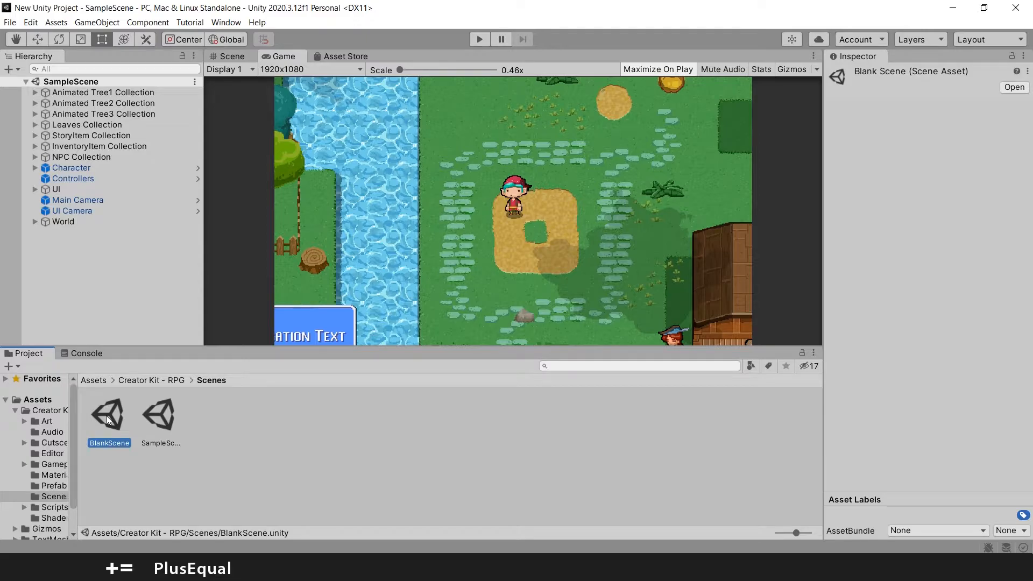
pyautogui.press('ctrl+d')
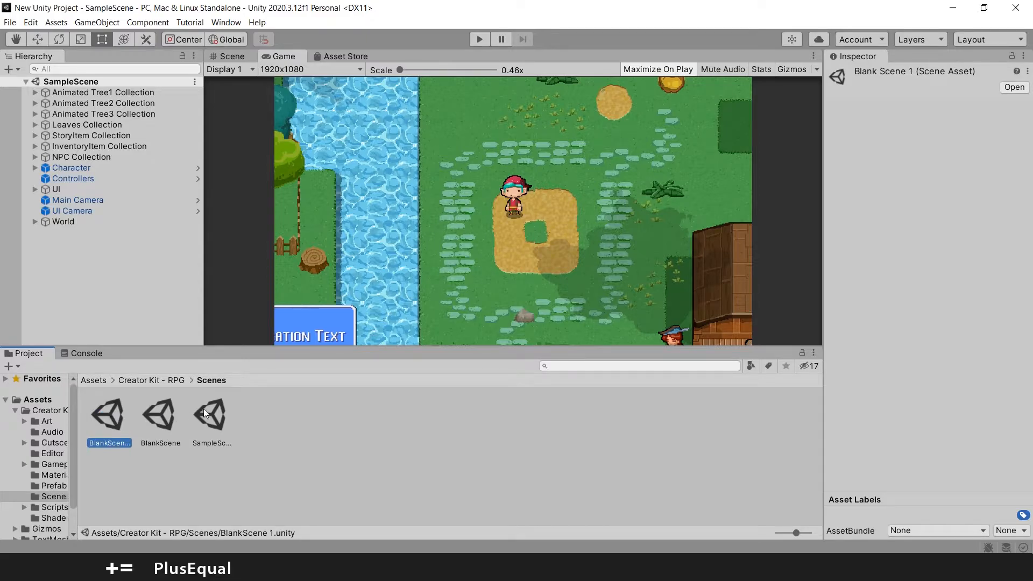
pyautogui.click(160, 413)
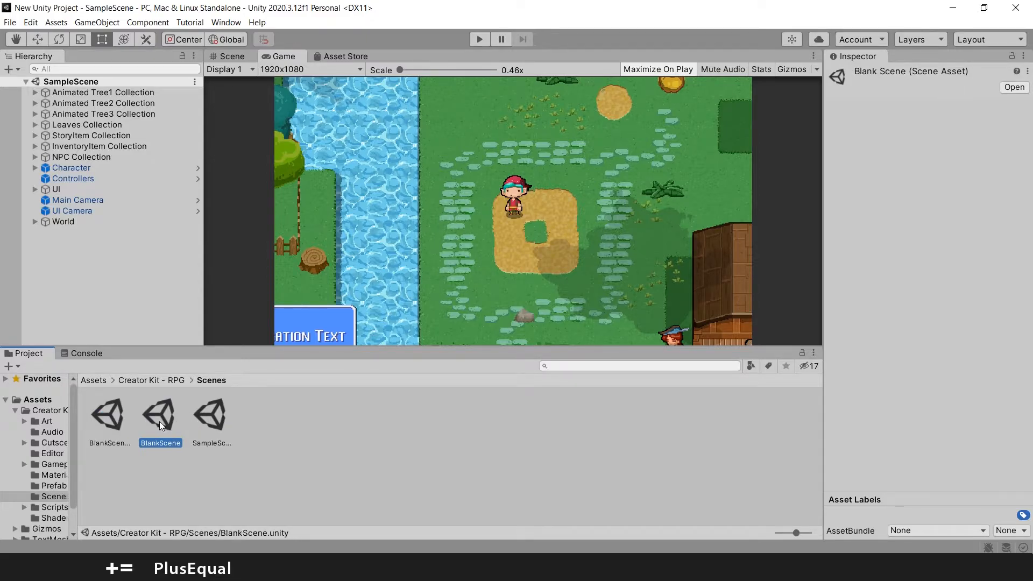
pyautogui.click(108, 414)
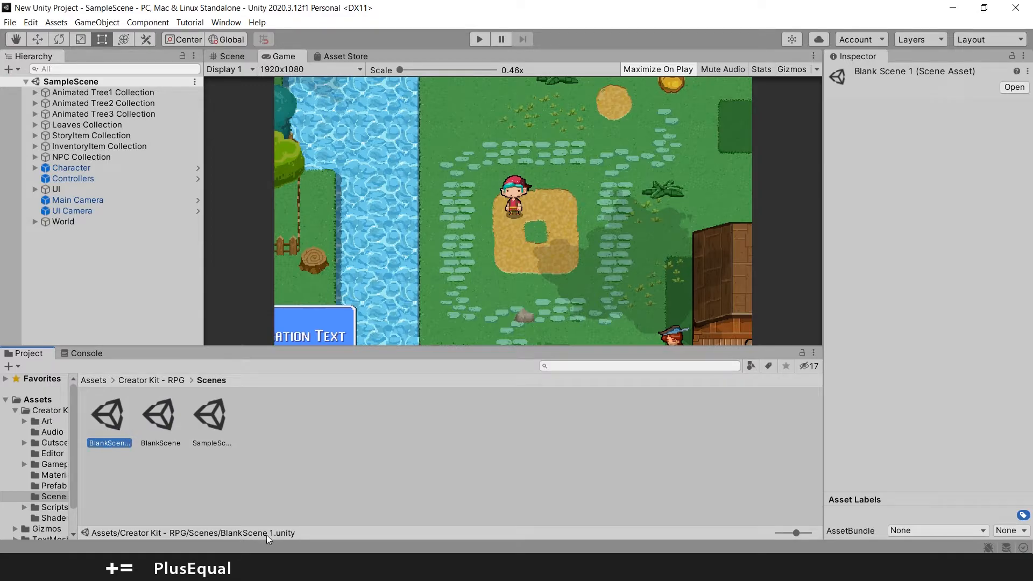
pyautogui.moveTo(798, 539)
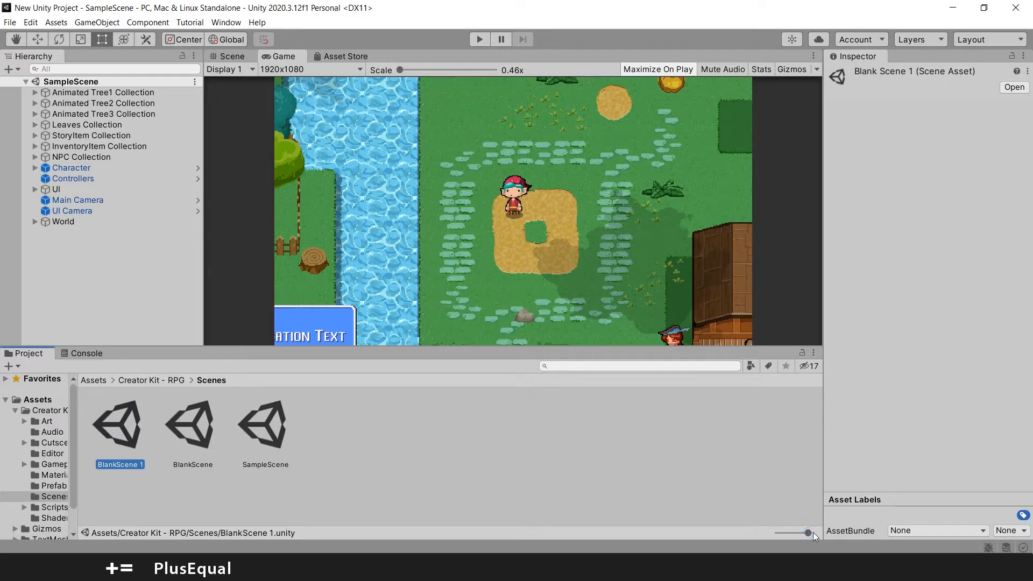
pyautogui.moveTo(128, 455)
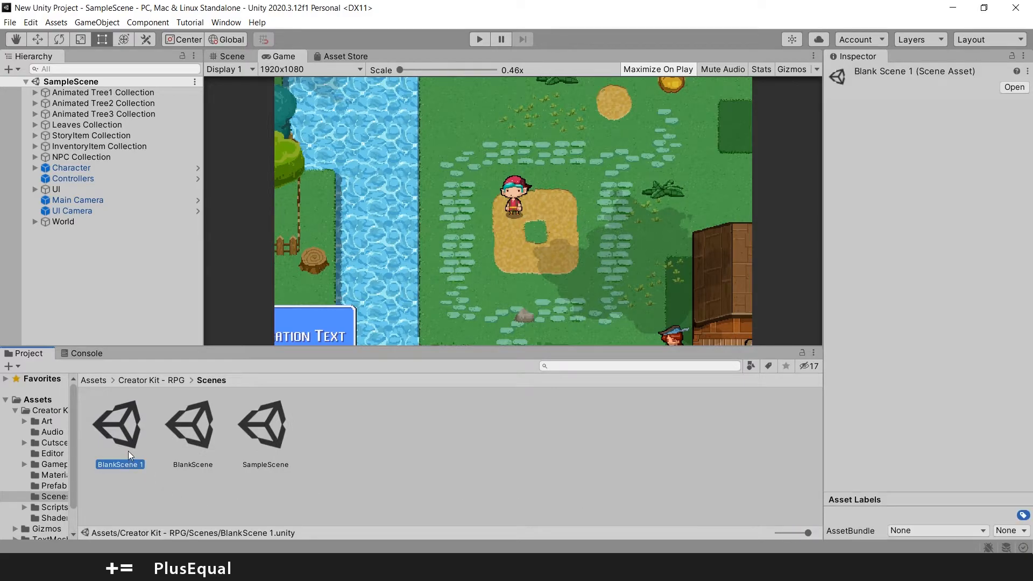
pyautogui.doubleClick(120, 464)
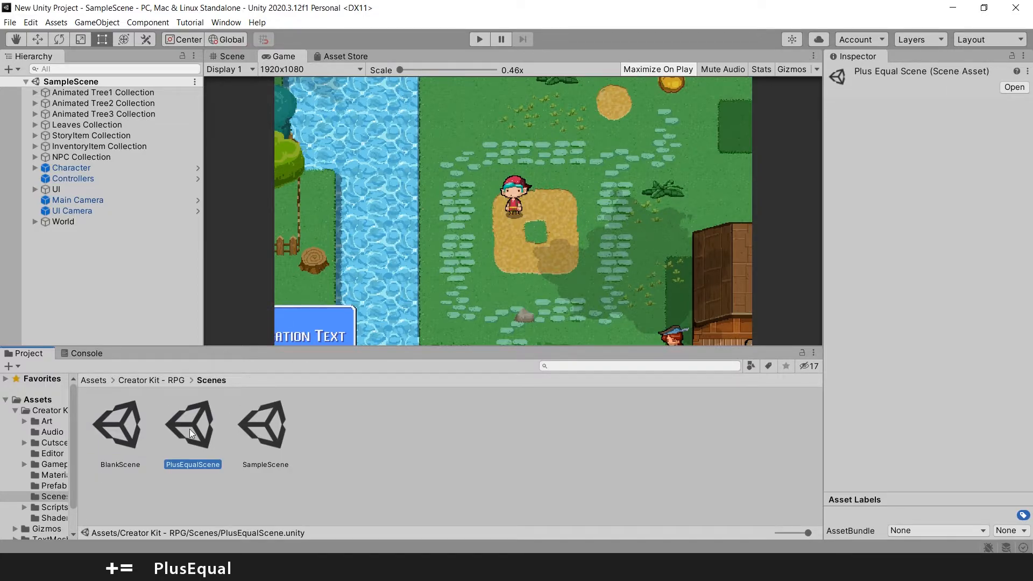
# - Open the renamed PlusEqualScene so its green field shows in the game preview
pyautogui.doubleClick(191, 423)
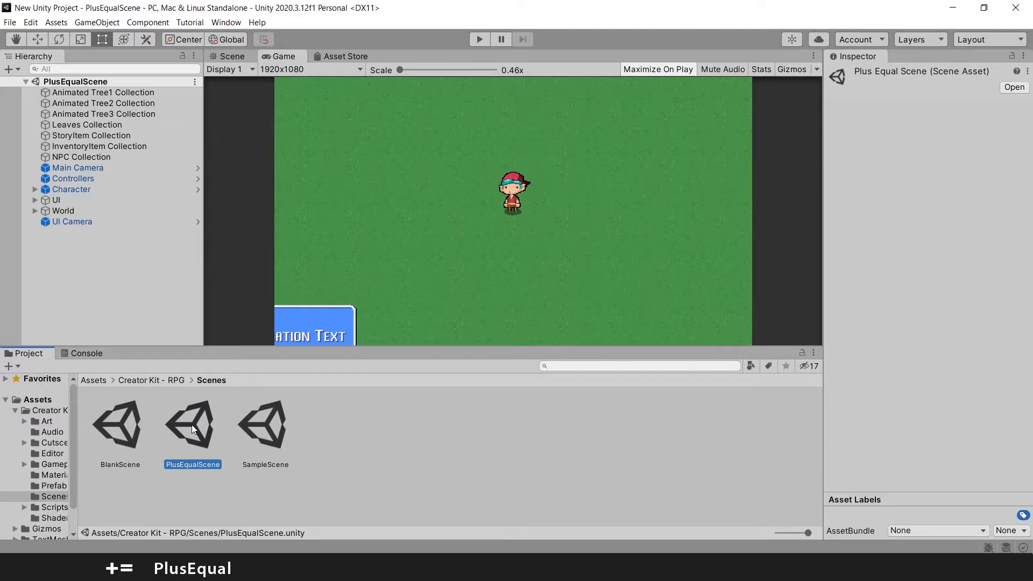
pyautogui.moveTo(534, 312)
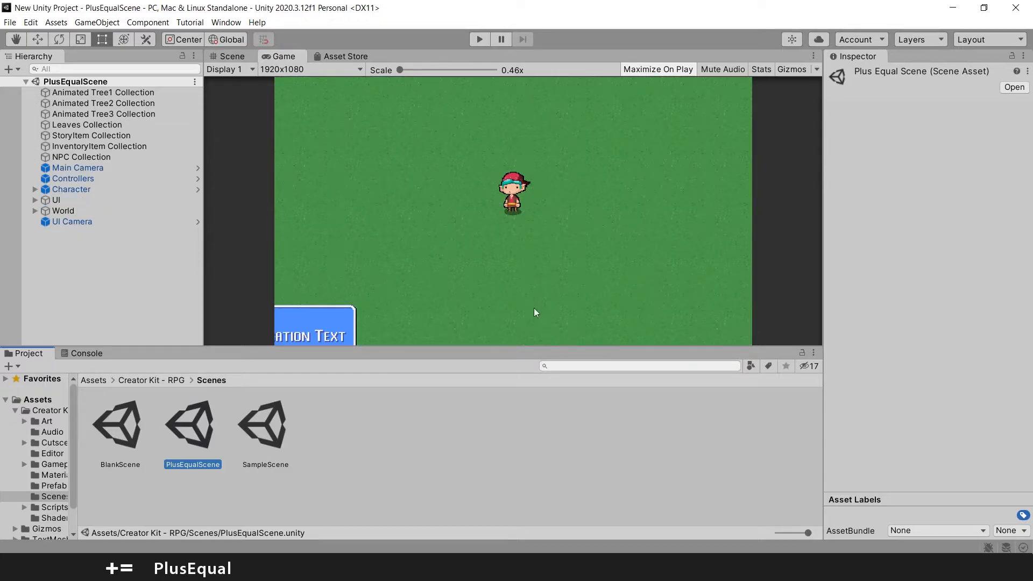
pyautogui.moveTo(510, 299)
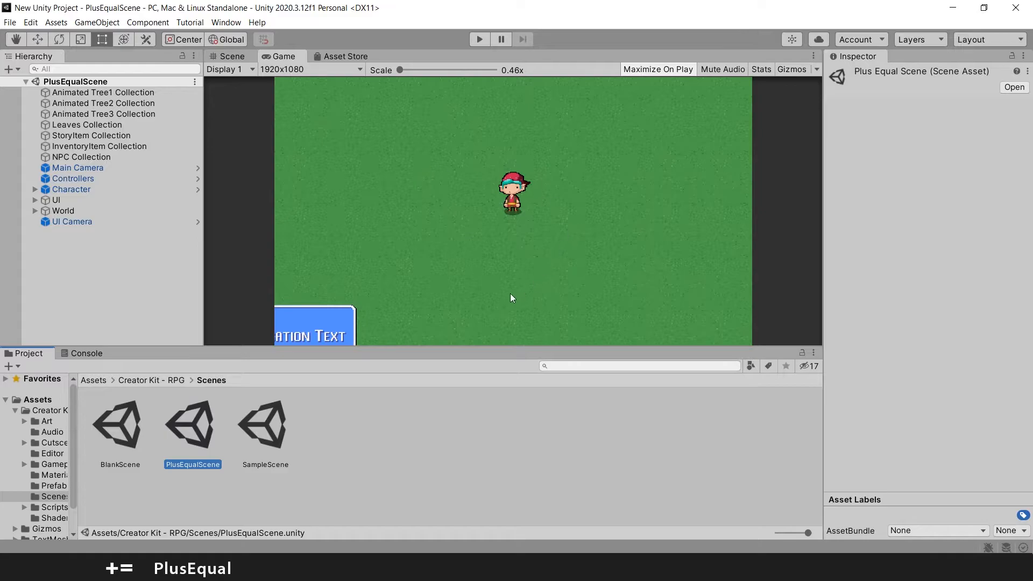
pyautogui.moveTo(426, 161)
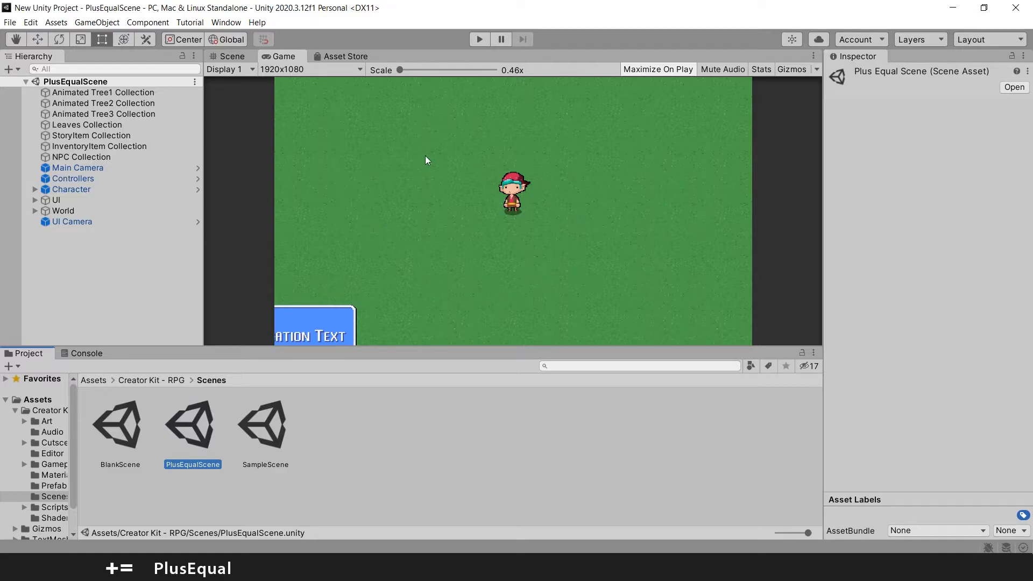
pyautogui.moveTo(286, 65)
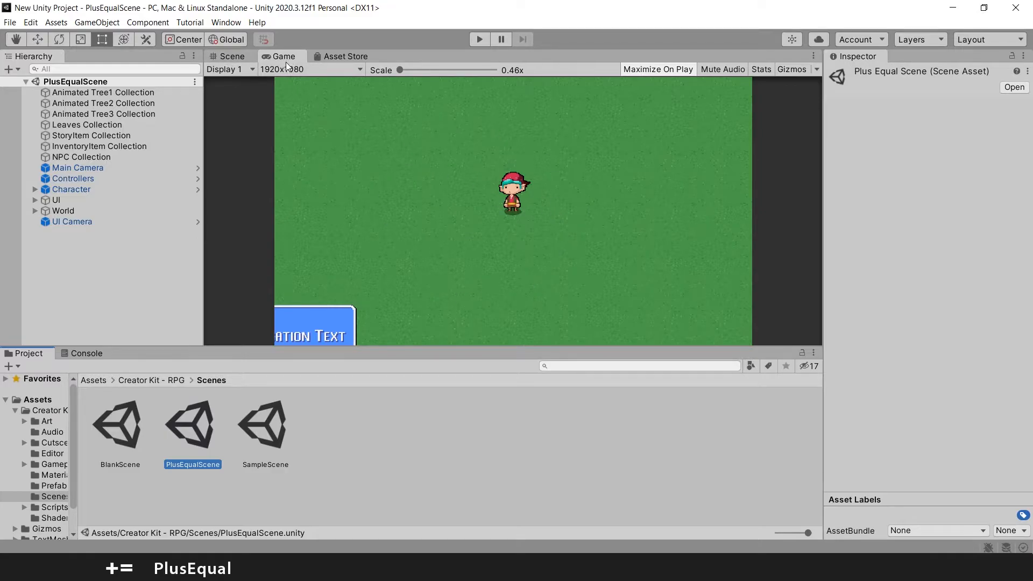
pyautogui.click(230, 56)
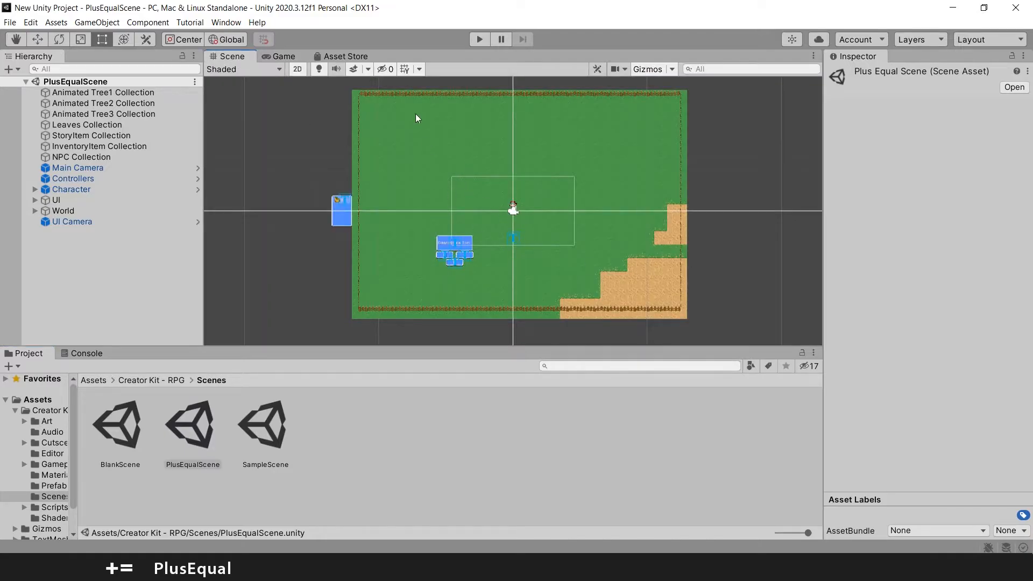
pyautogui.moveTo(454, 203)
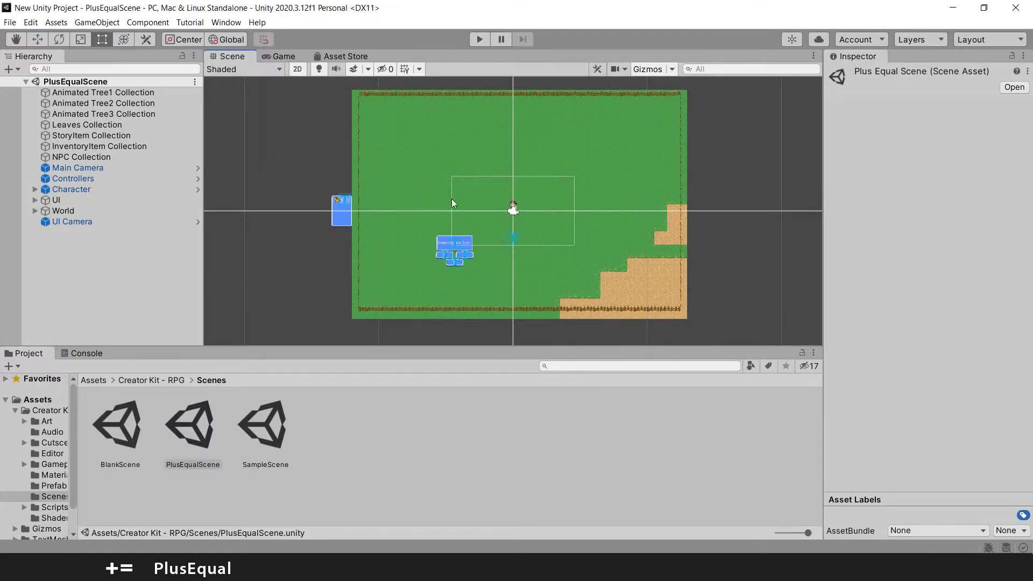
pyautogui.click(10, 21)
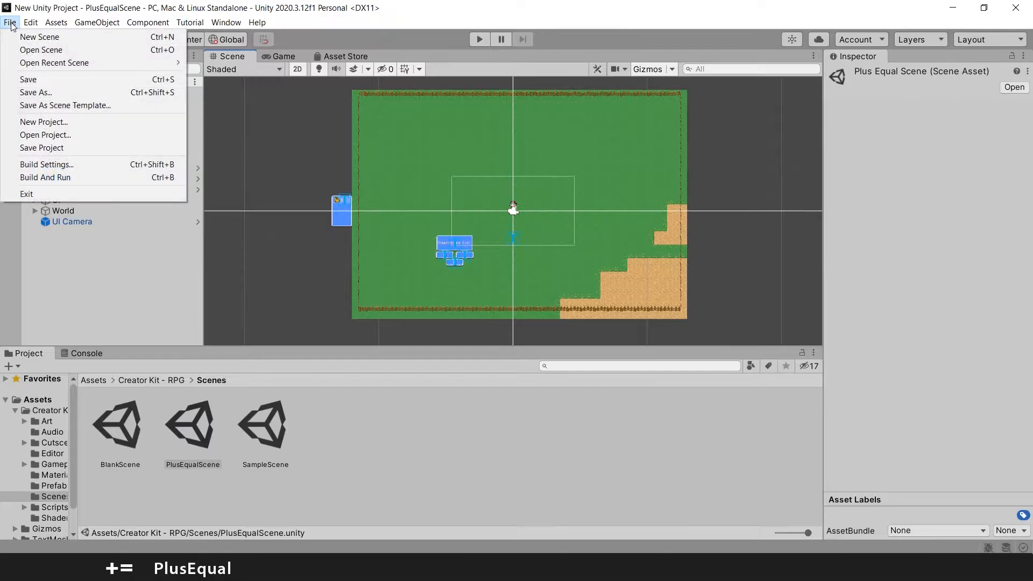
pyautogui.moveTo(46, 136)
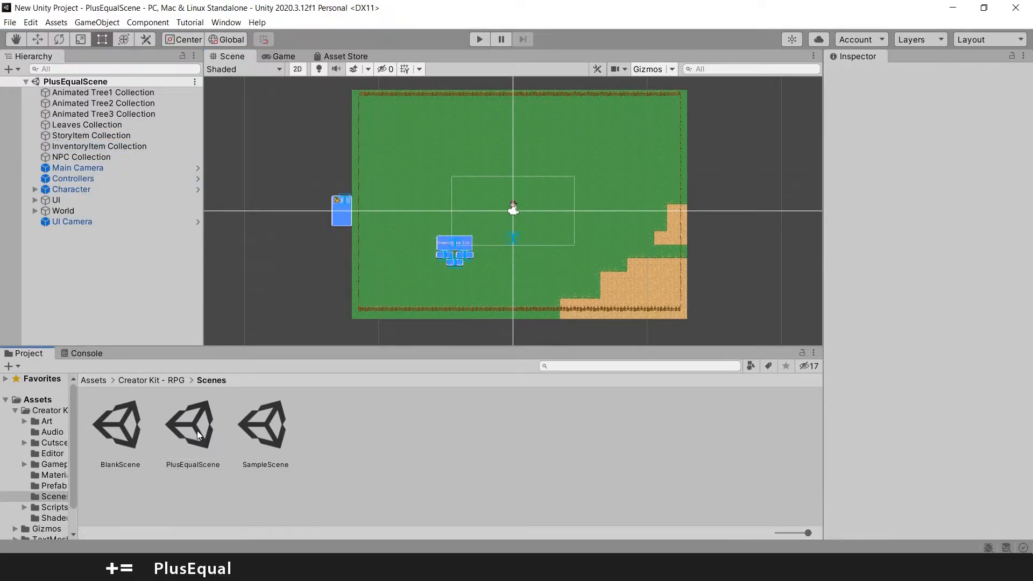
pyautogui.click(192, 426)
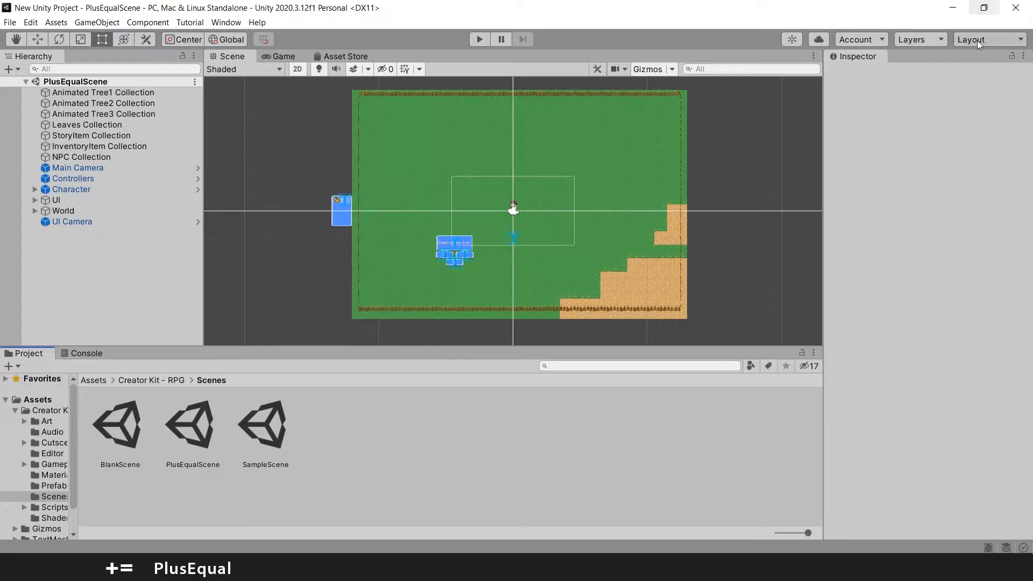
pyautogui.moveTo(472, 449)
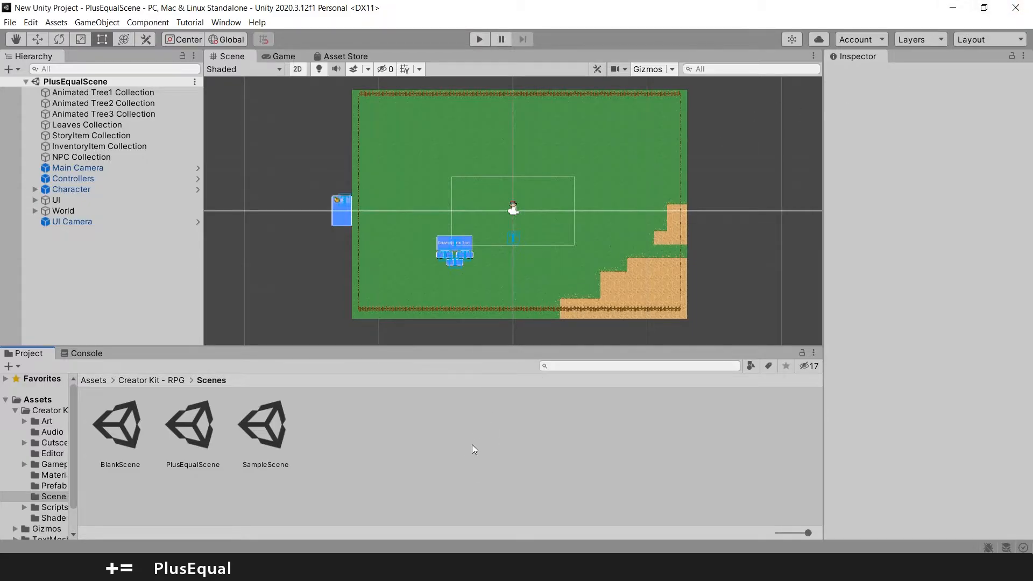
pyautogui.moveTo(357, 17)
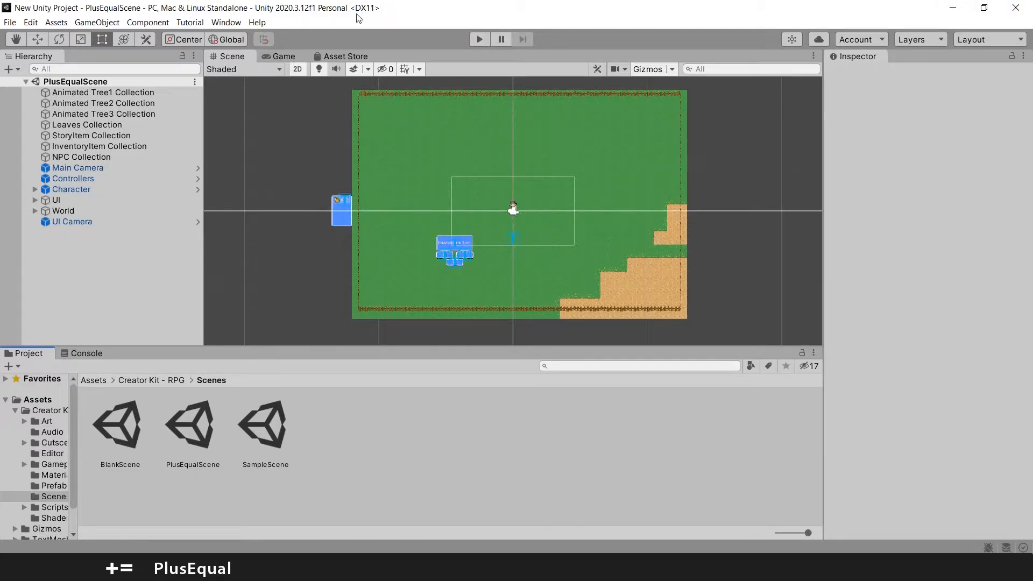
pyautogui.moveTo(484, 454)
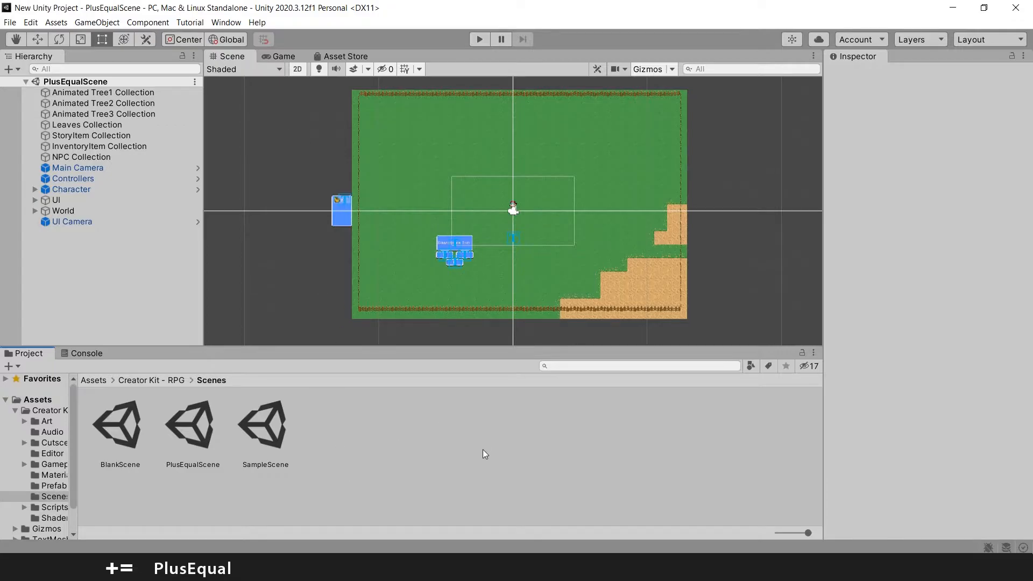
pyautogui.moveTo(310, 146)
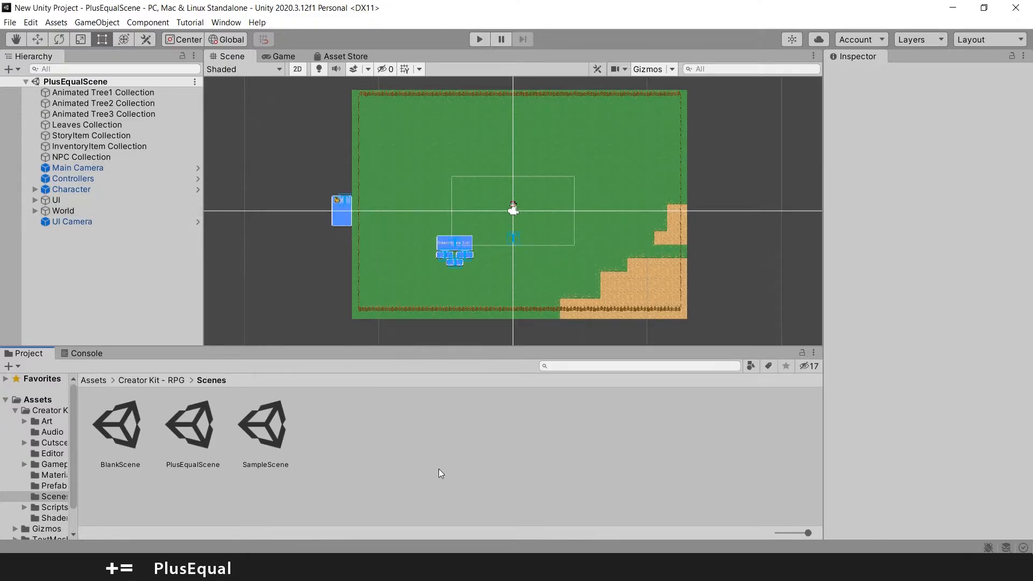
pyautogui.moveTo(36, 469)
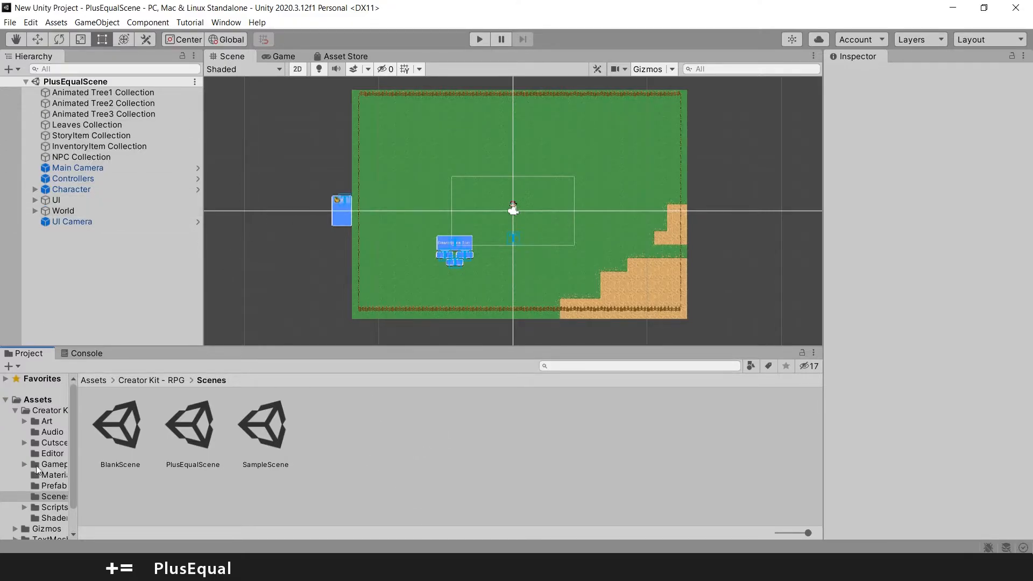
pyautogui.moveTo(404, 498)
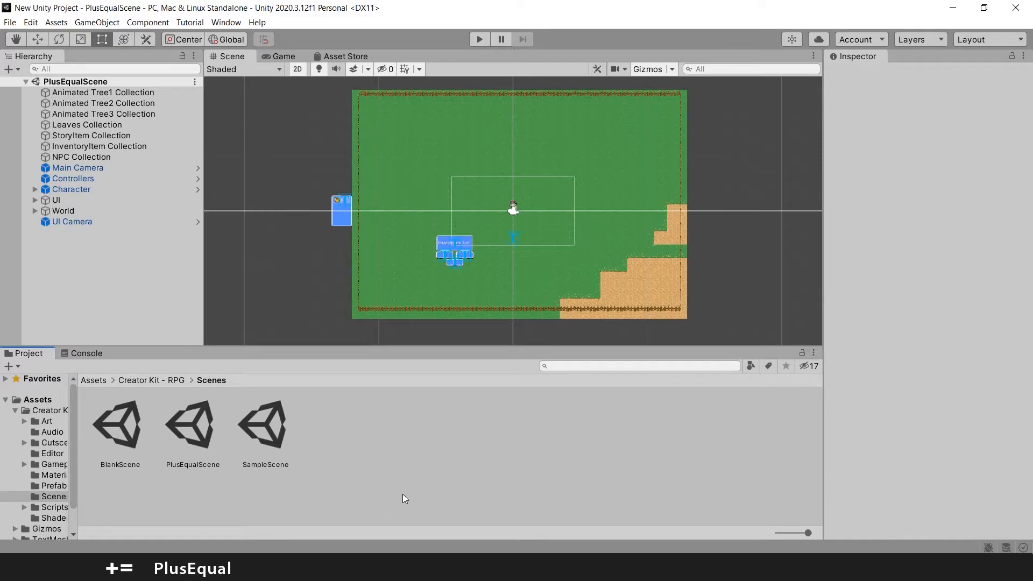
pyautogui.moveTo(494, 483)
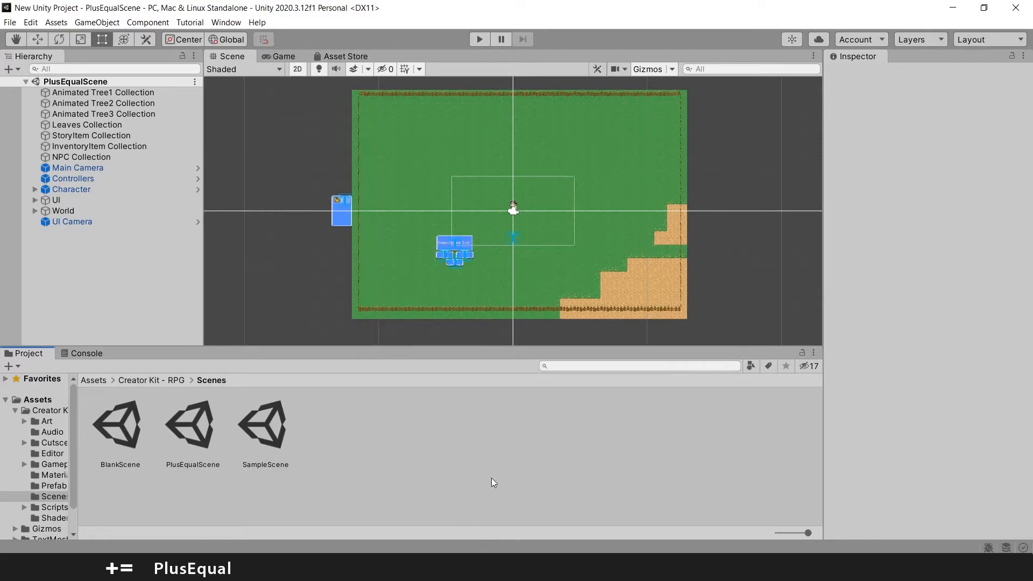
pyautogui.moveTo(488, 478)
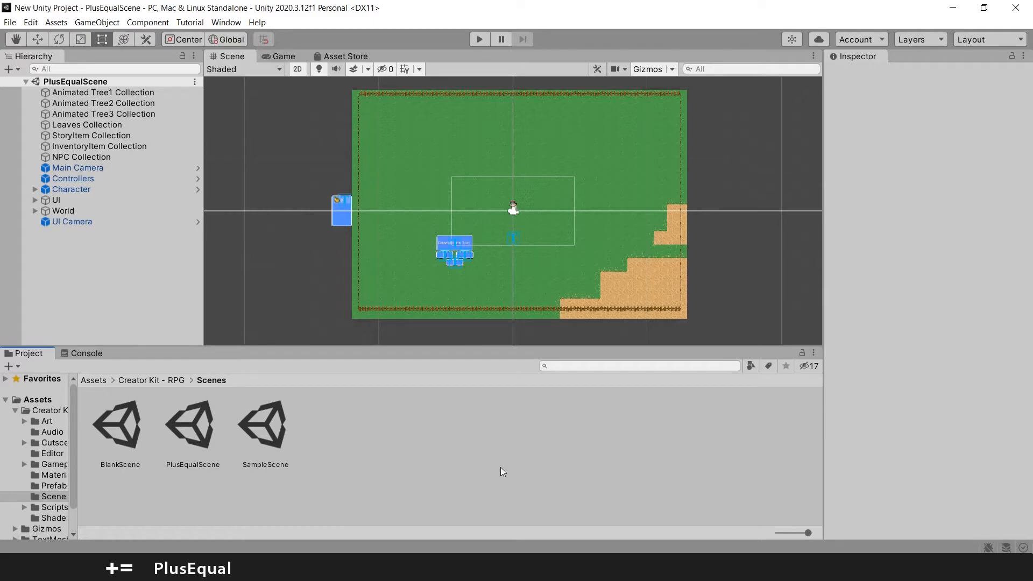
pyautogui.moveTo(480, 523)
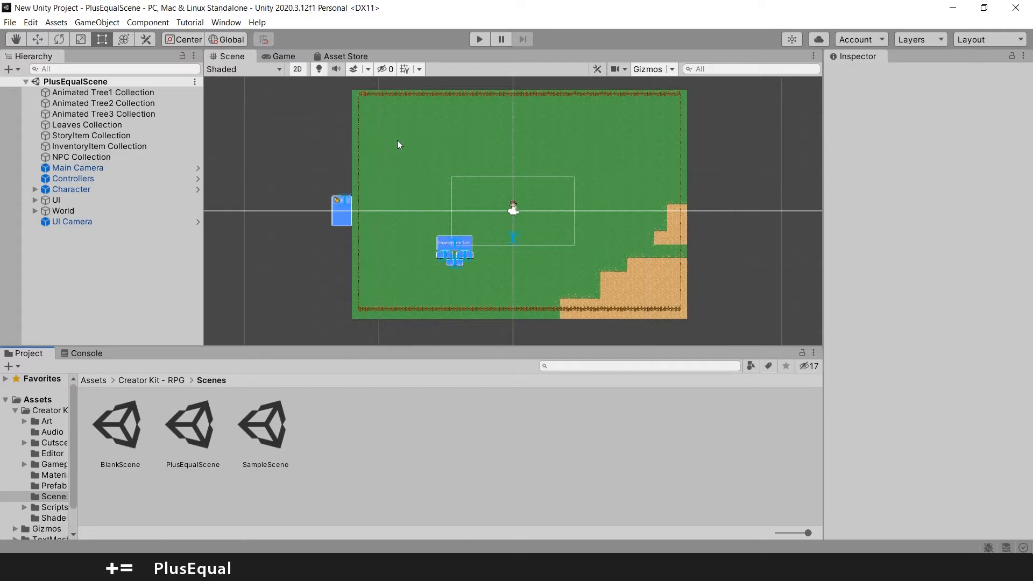
pyautogui.moveTo(327, 102)
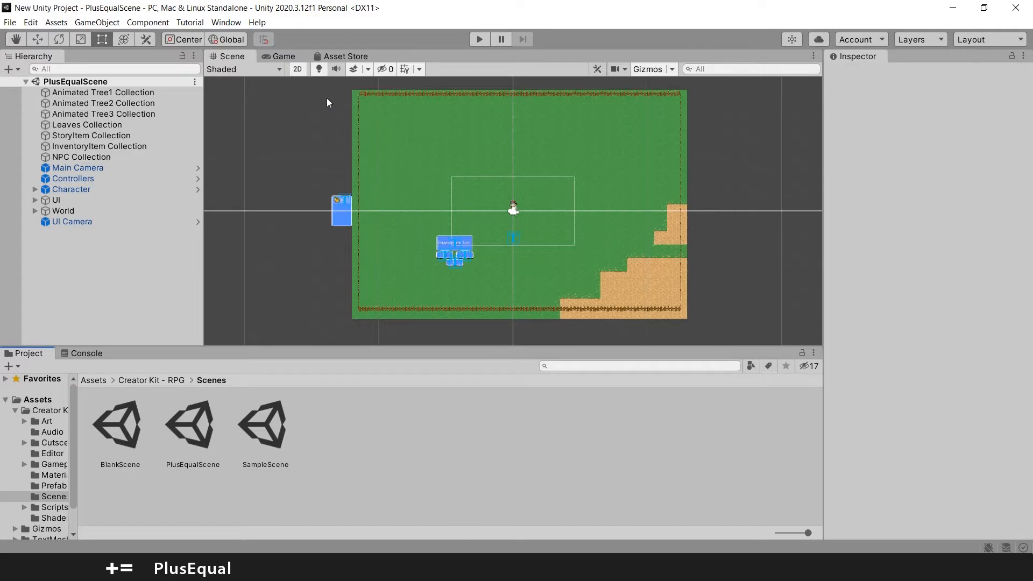
# - Inspect the Animated Tree1, Animated Tree3, Leaves and NPC collections, then the Main Camera
pyautogui.click(103, 93)
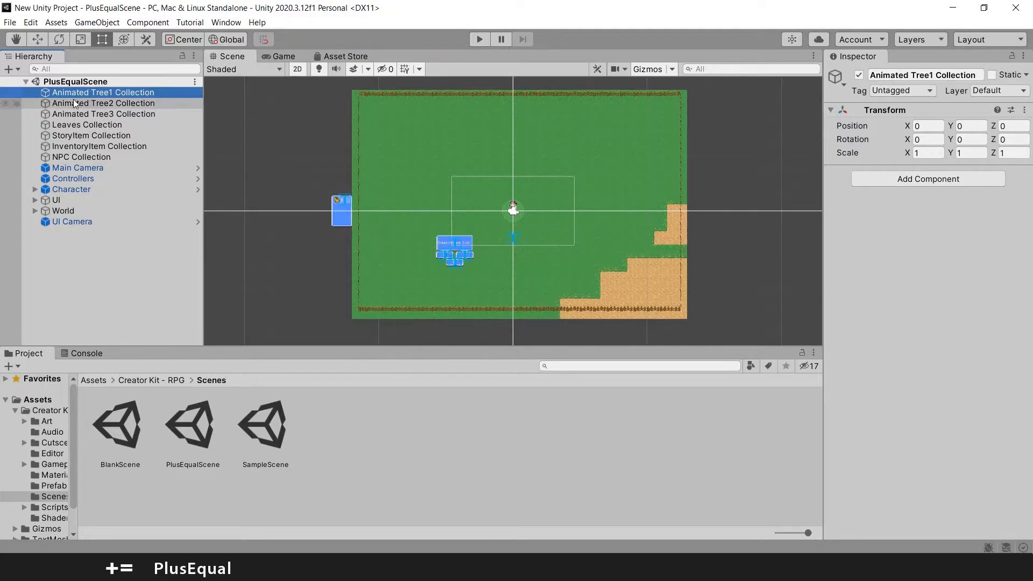
pyautogui.moveTo(121, 112)
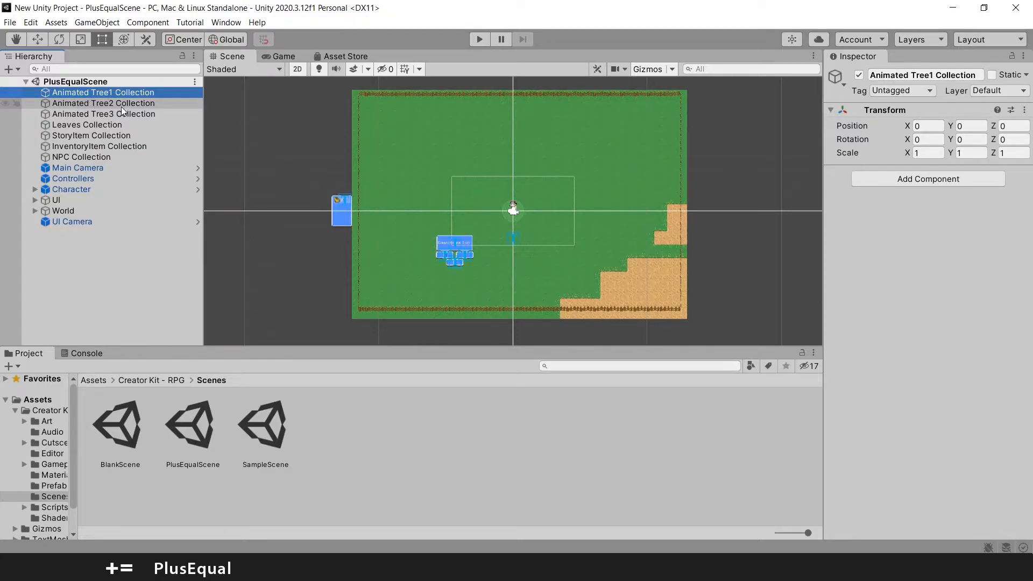
pyautogui.click(103, 113)
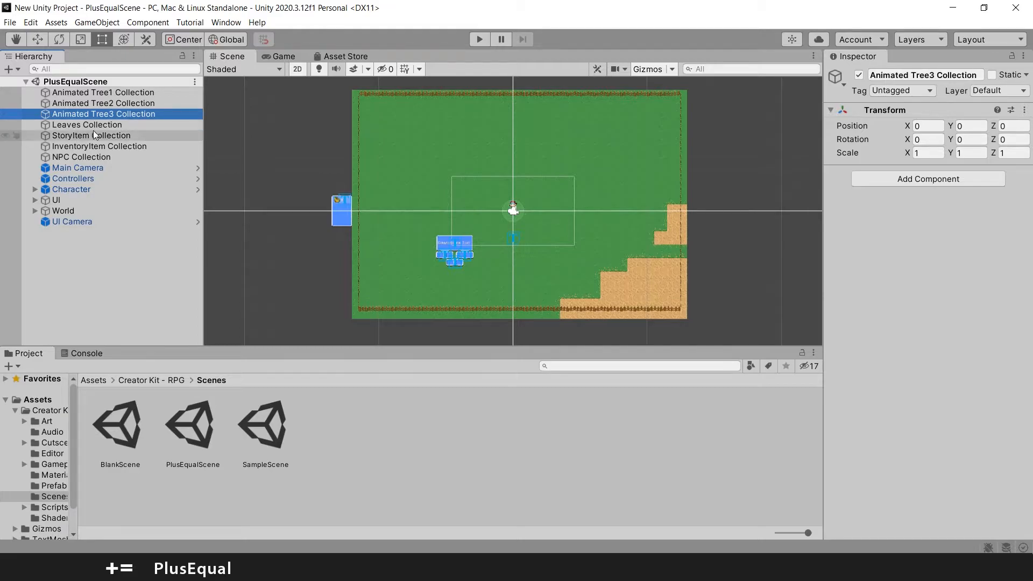
pyautogui.click(86, 125)
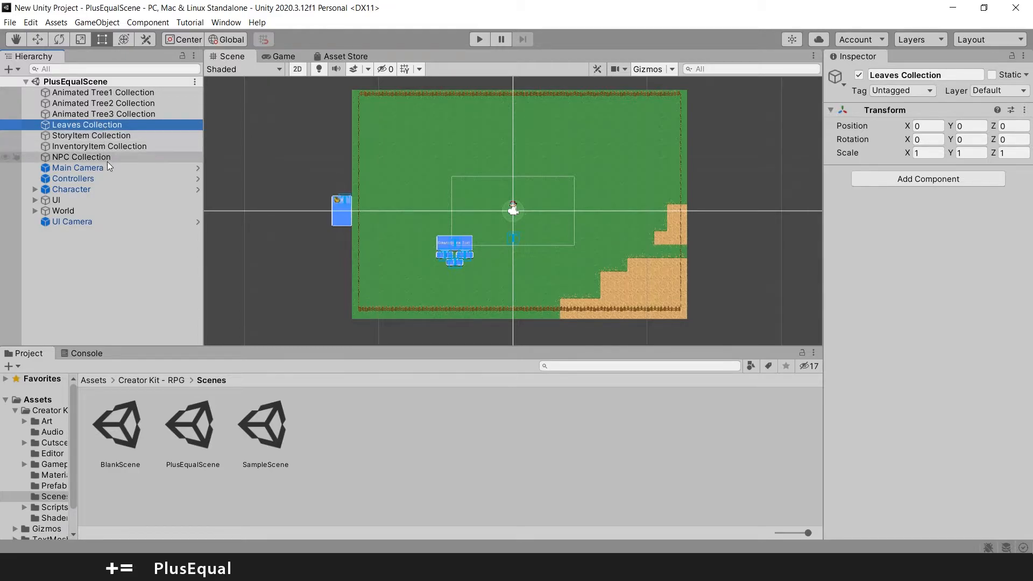
pyautogui.click(80, 157)
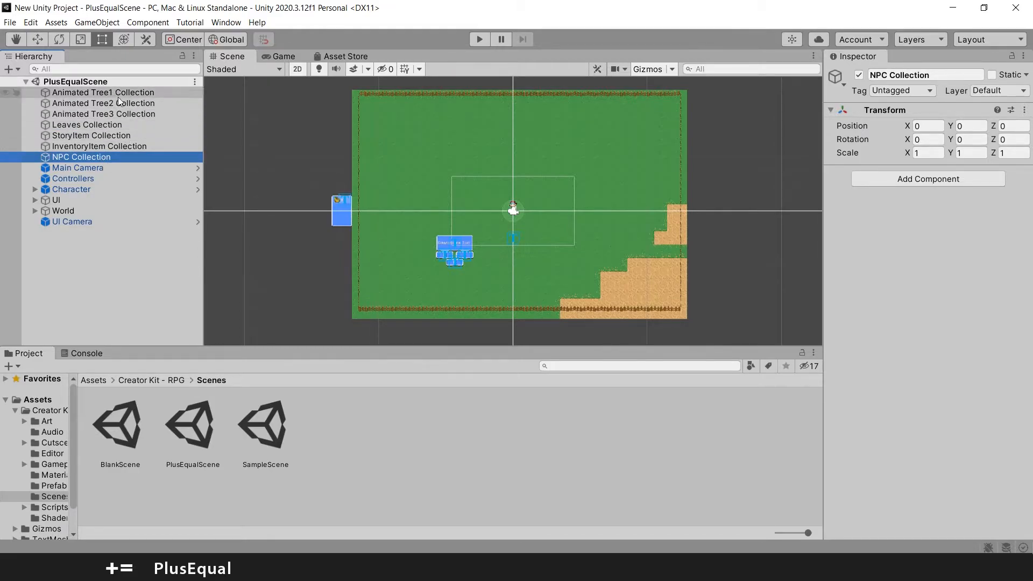
pyautogui.moveTo(122, 125)
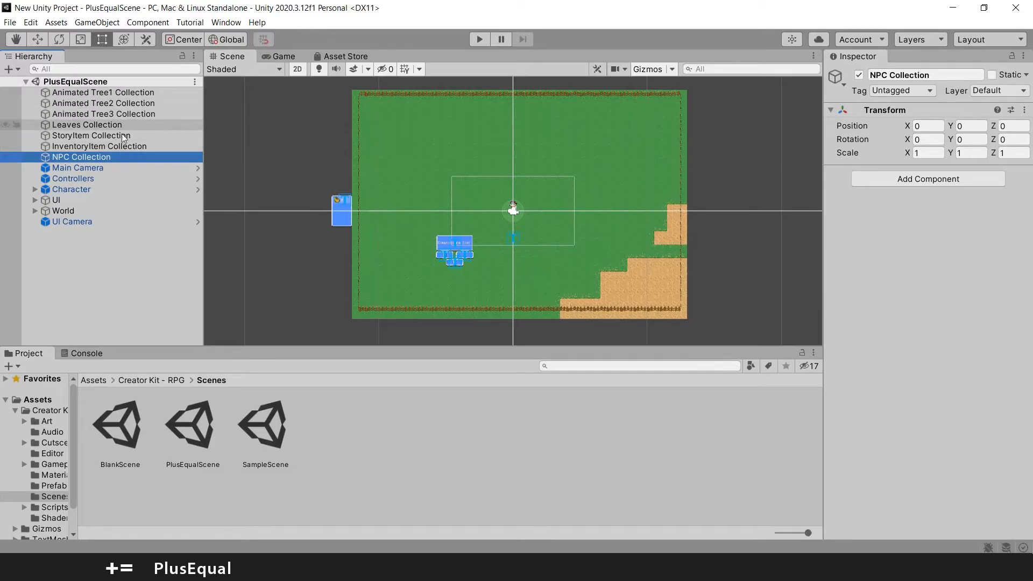
pyautogui.click(78, 168)
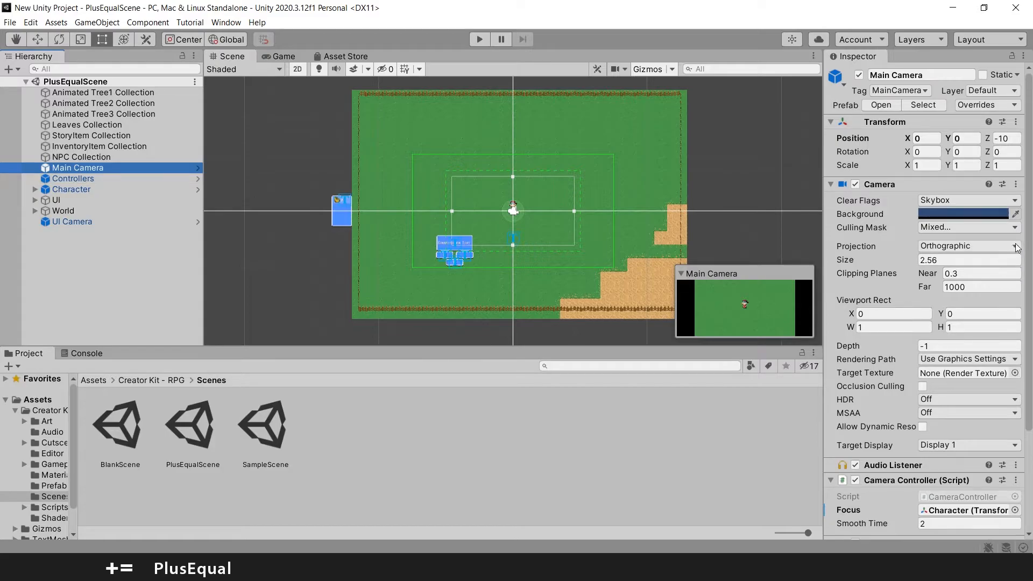
# - Review the Main Camera's components, then the Controllers object's input, audio and music scripts
pyautogui.scroll(-3)
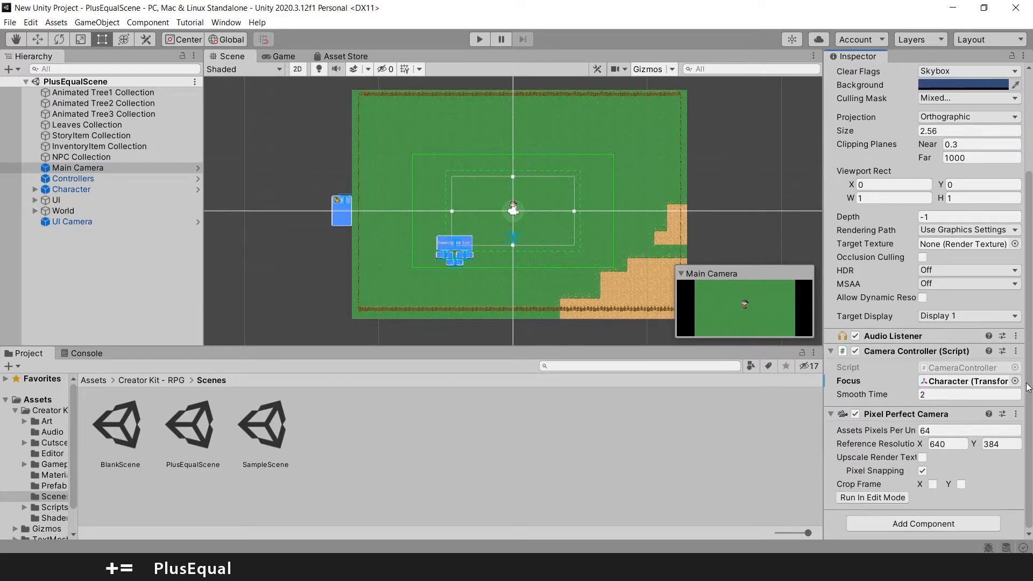
pyautogui.moveTo(892, 353)
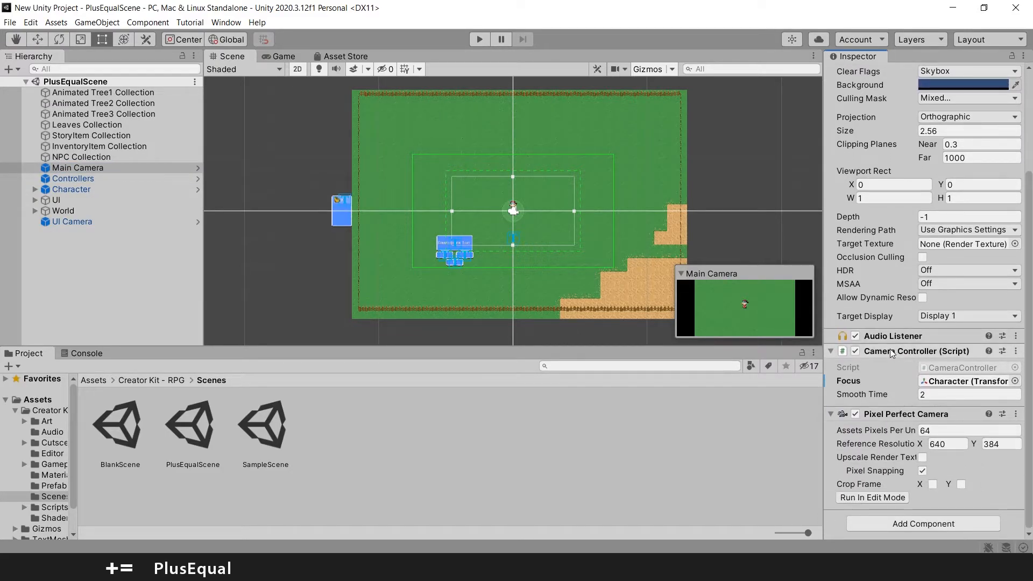
pyautogui.click(72, 177)
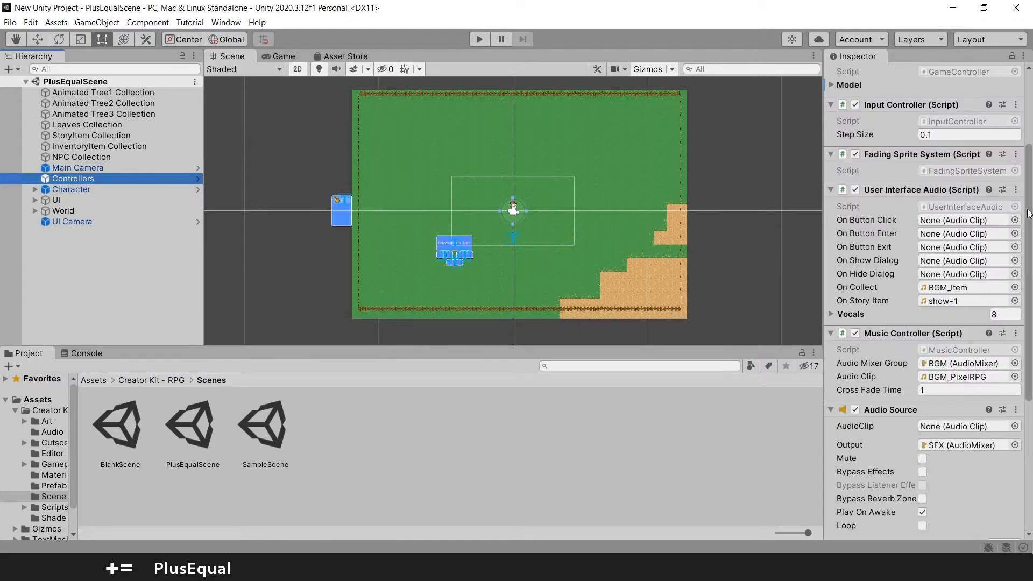
pyautogui.scroll(3)
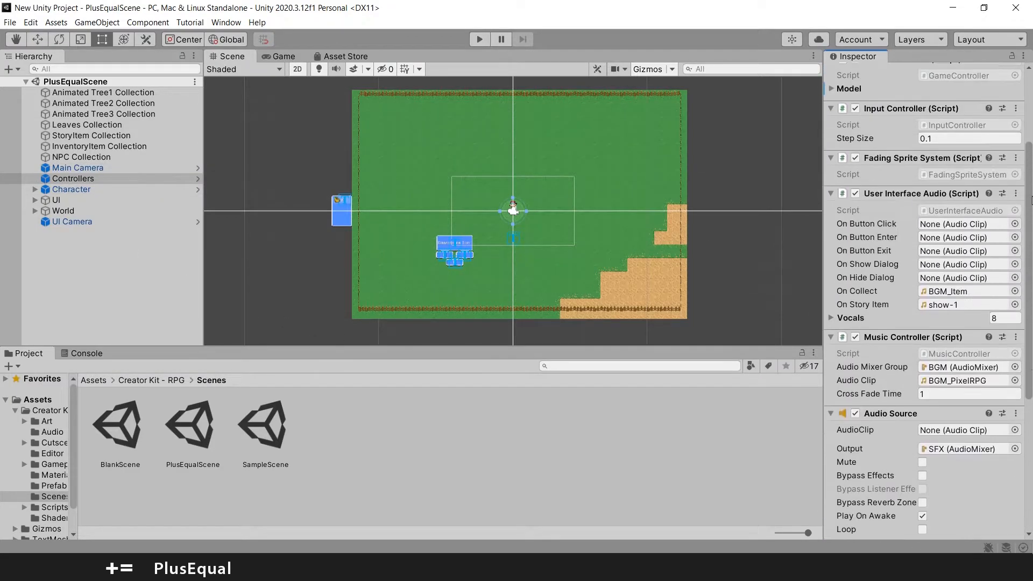
# - Inspect Controllers, Character and UI, revealing Character's Shadow child and framing the UI's dialog boxes
pyautogui.click(72, 177)
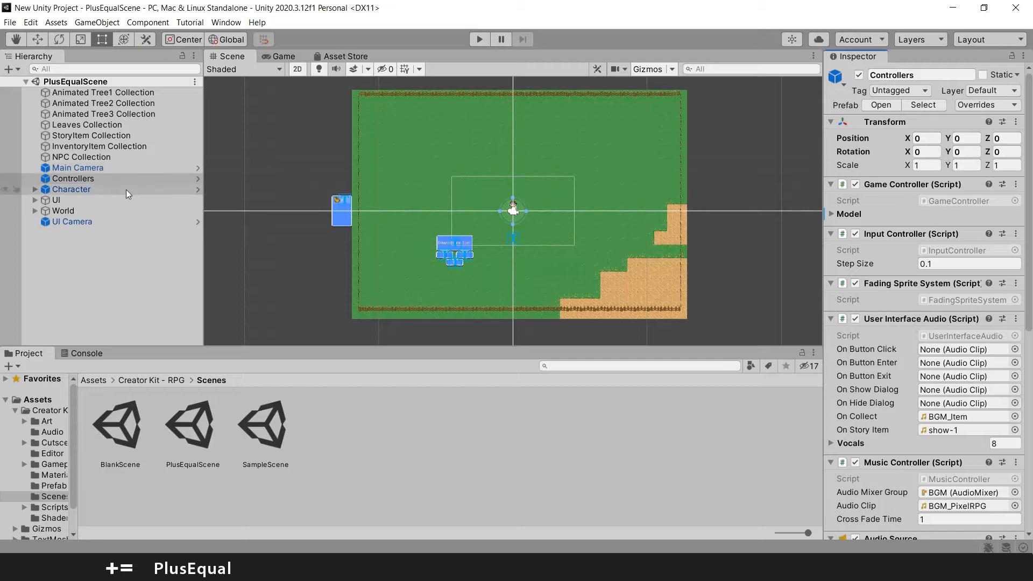
pyautogui.click(71, 189)
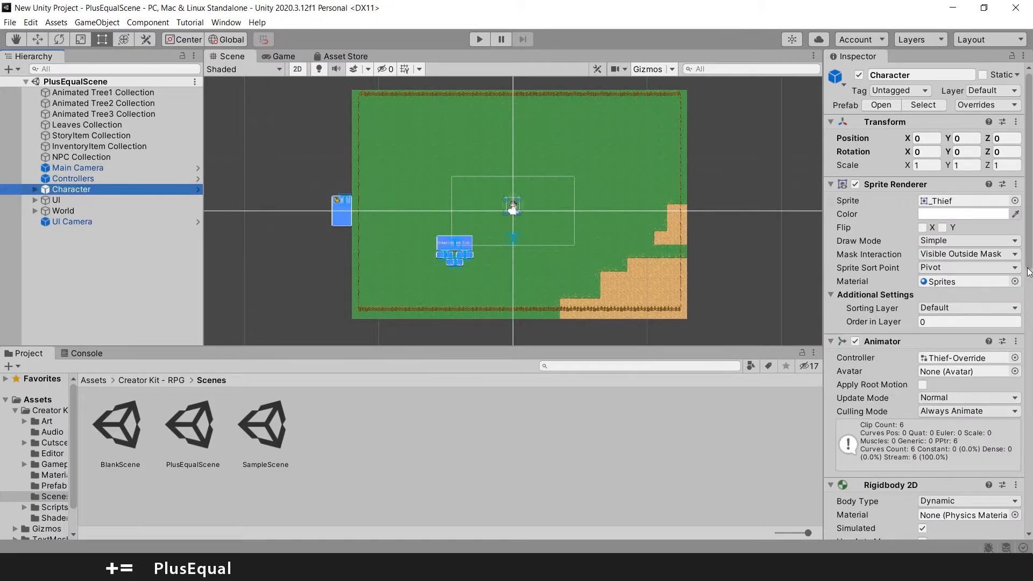
pyautogui.scroll(-3)
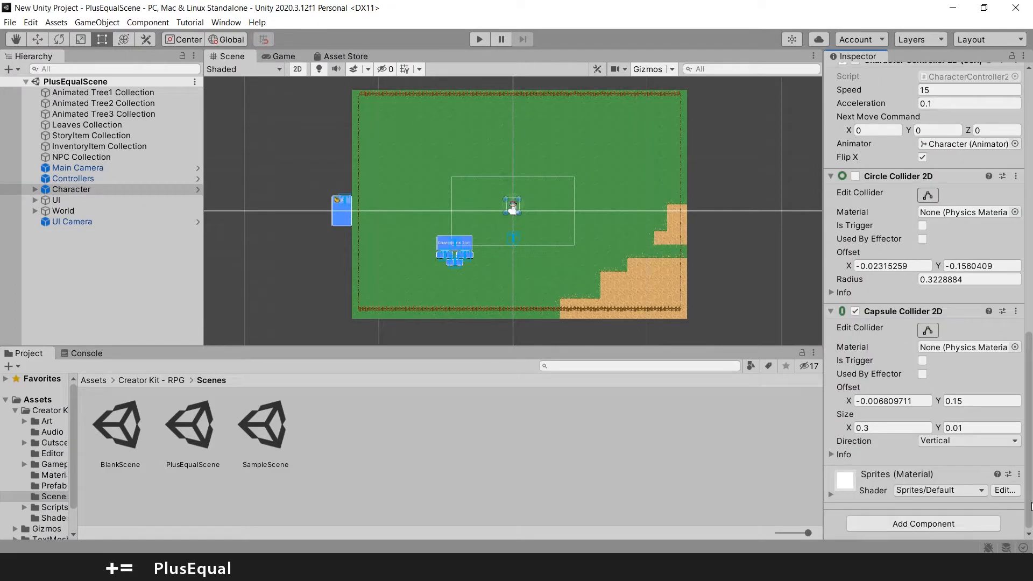
pyautogui.scroll(3)
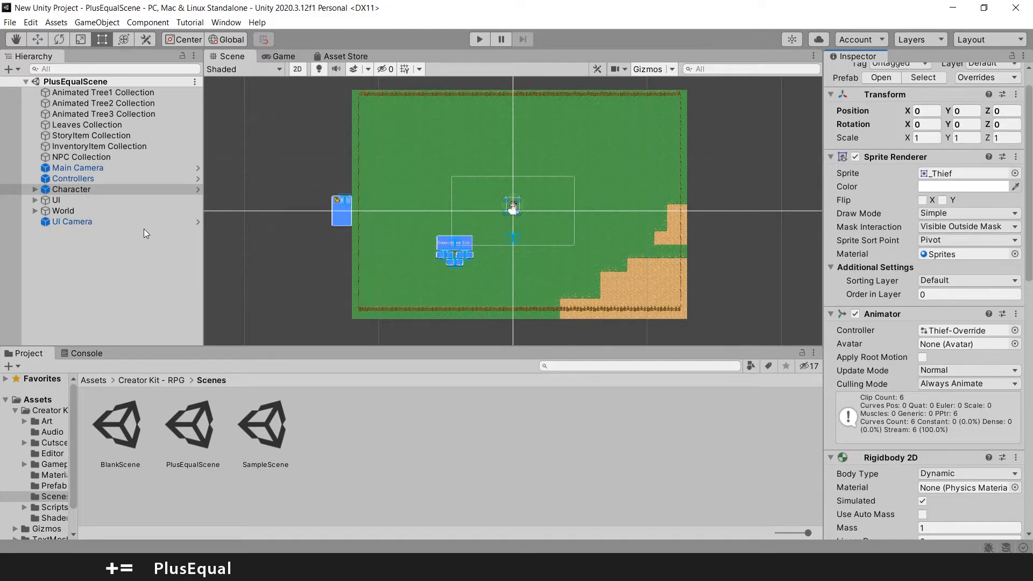
pyautogui.click(57, 200)
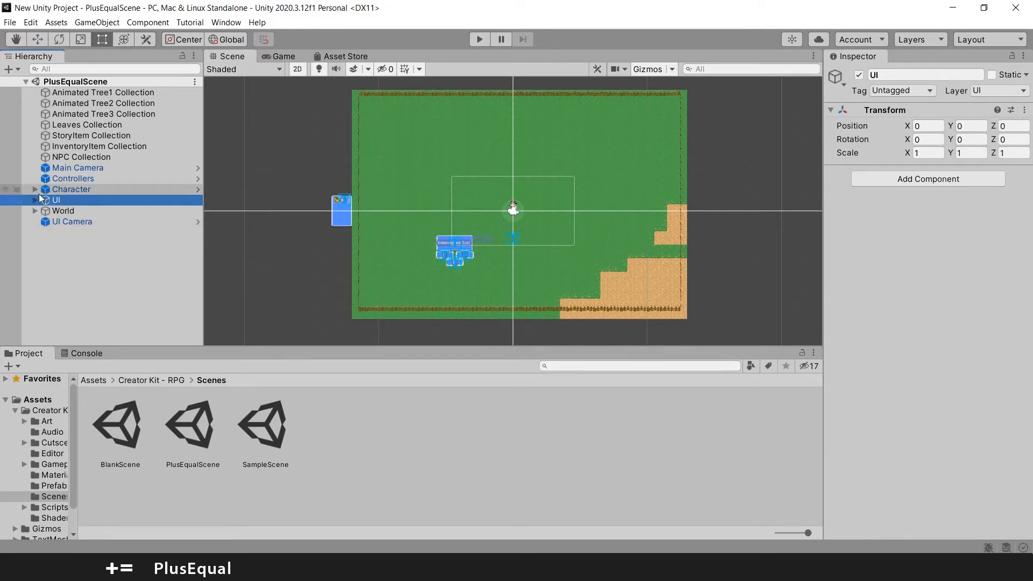
pyautogui.click(34, 190)
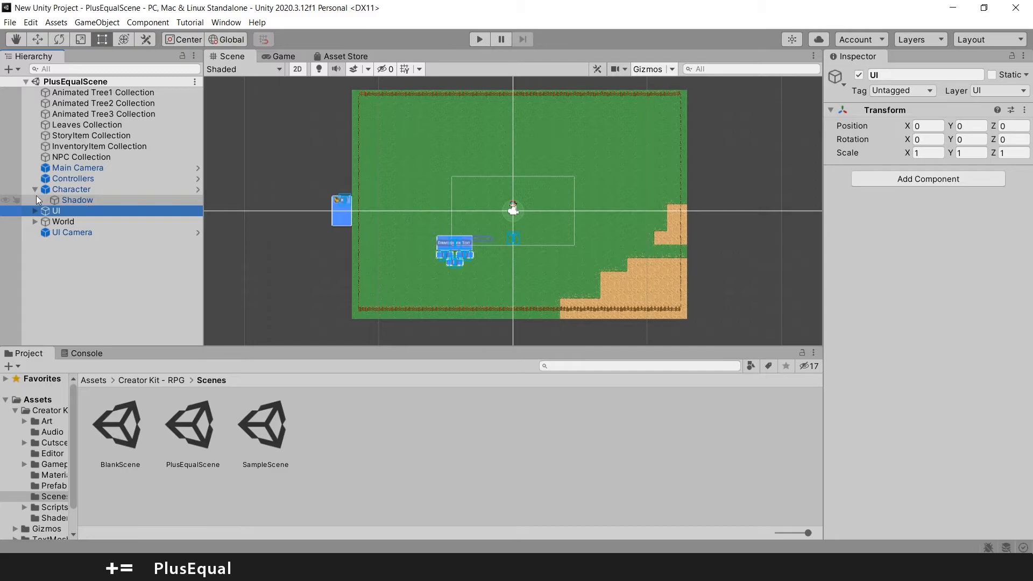
pyautogui.click(36, 200)
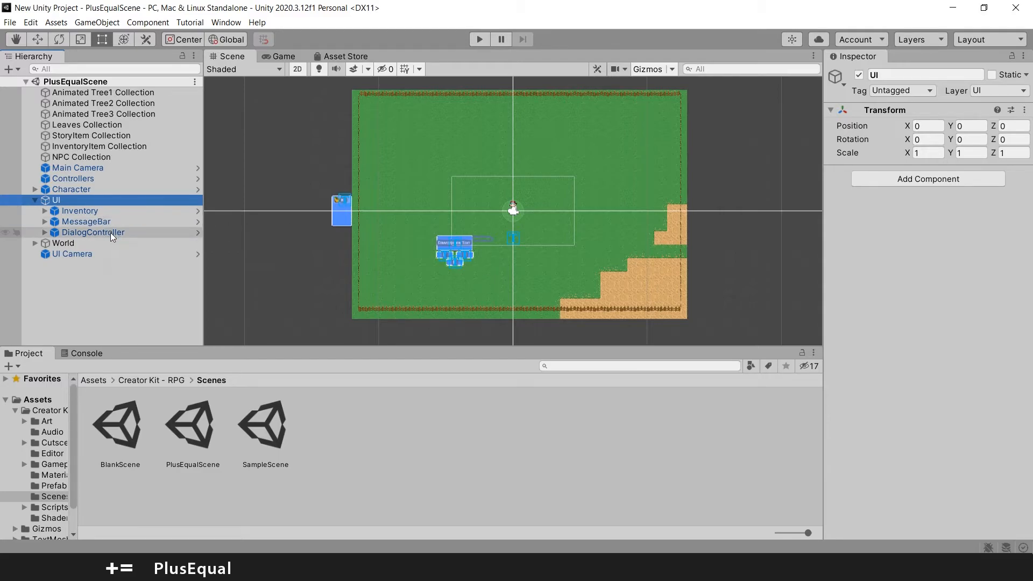
pyautogui.click(35, 200)
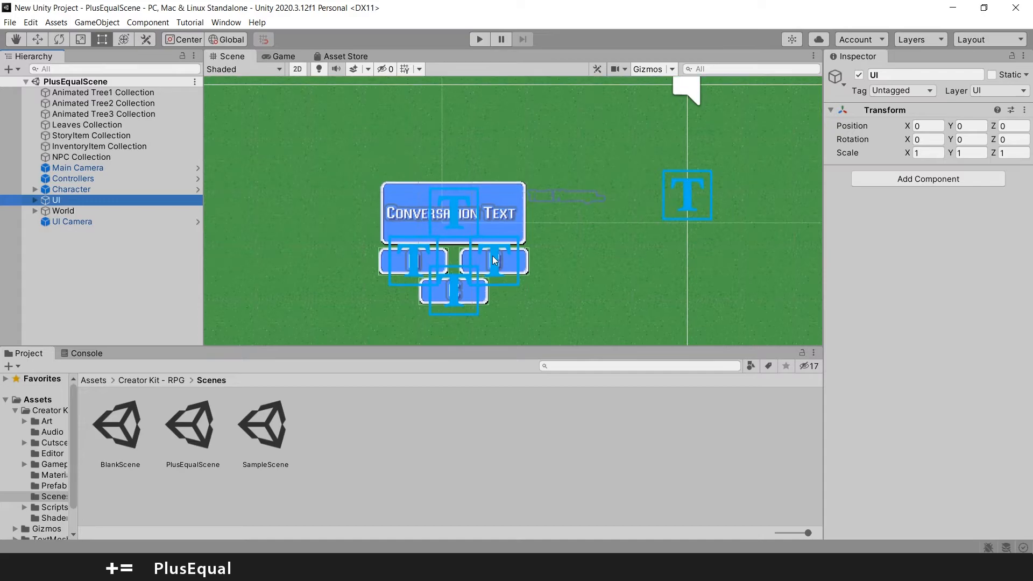
# - Inspect World, revealing its Background, Midground and Fences tilemaps, then UI Camera, and deselect
pyautogui.click(63, 210)
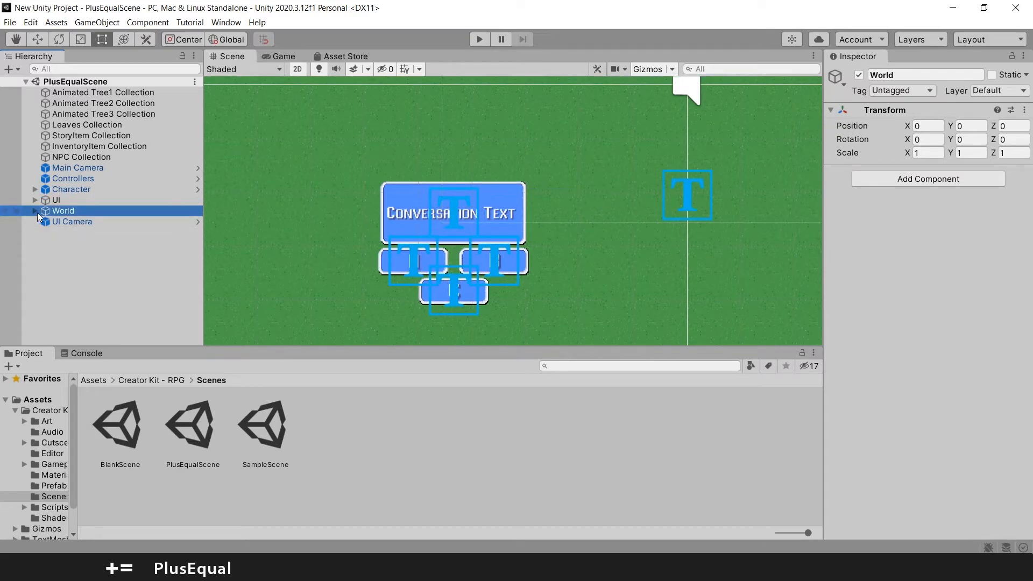
pyautogui.click(46, 210)
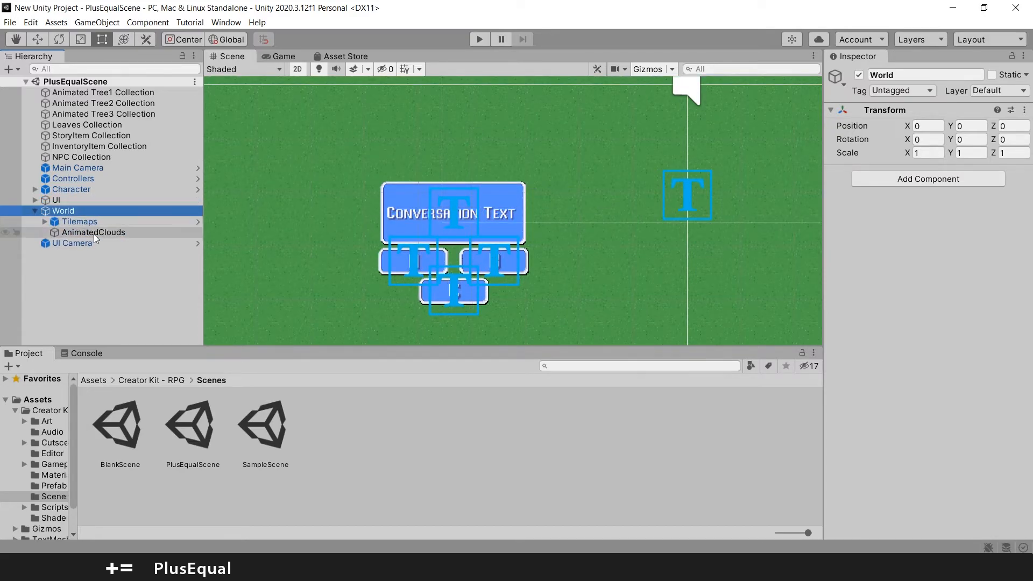
pyautogui.click(45, 221)
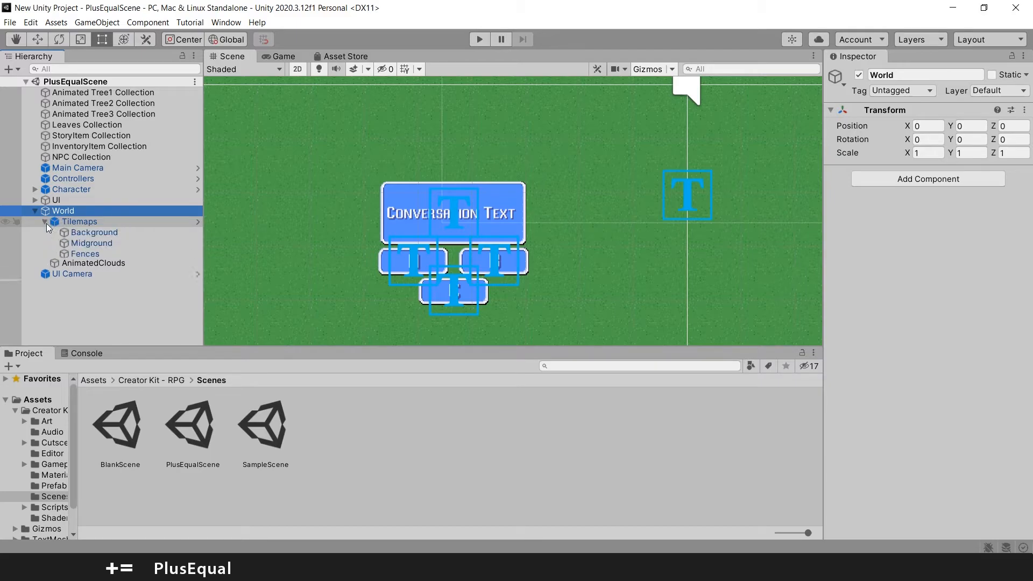
pyautogui.click(55, 222)
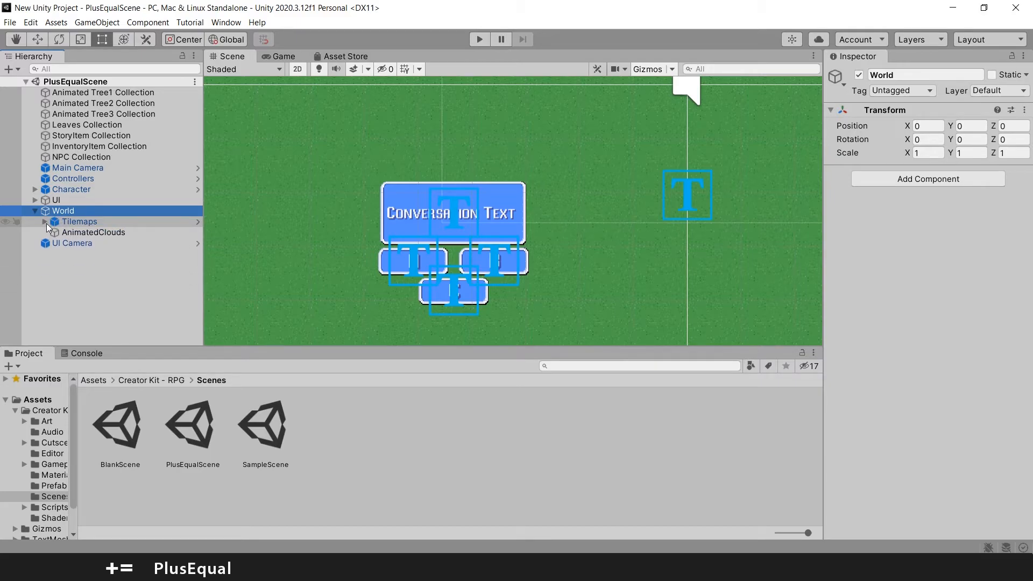
pyautogui.click(38, 211)
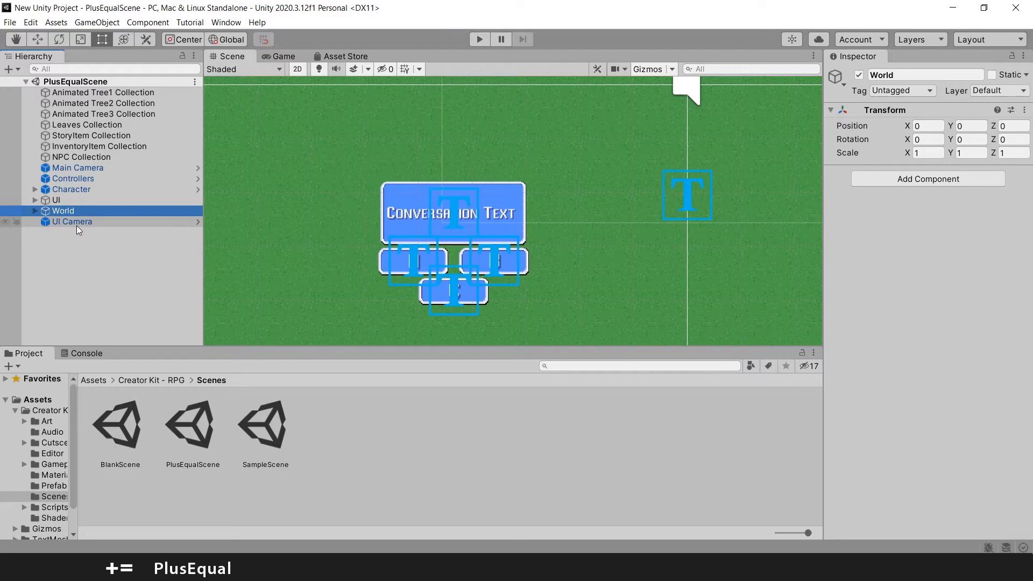
pyautogui.click(71, 222)
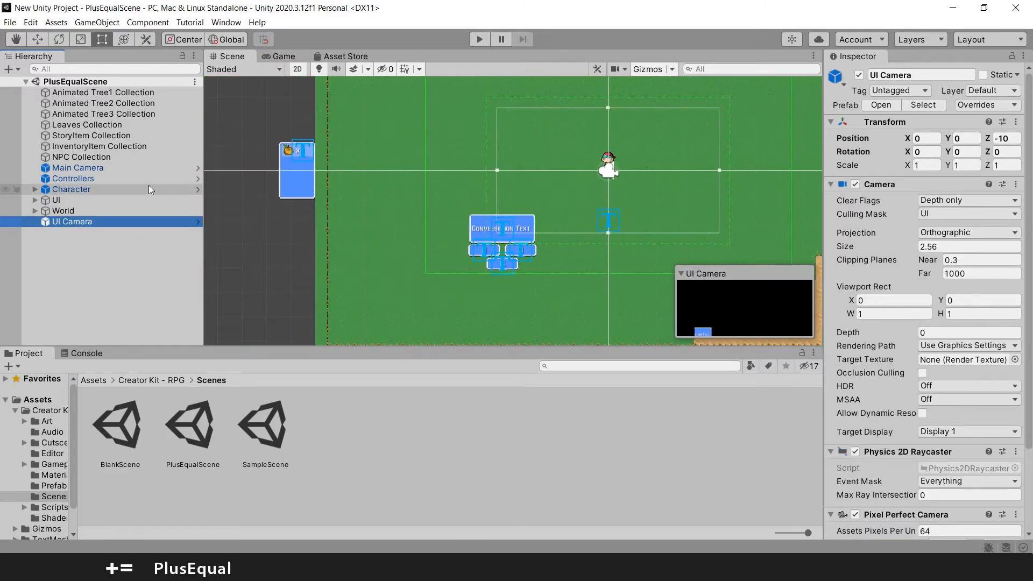
pyautogui.click(77, 168)
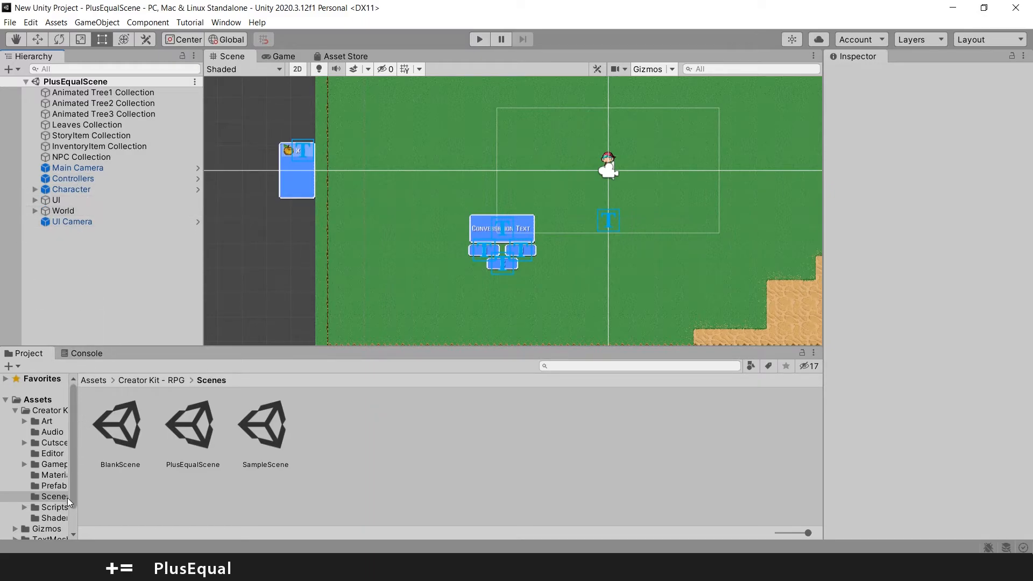
# - Scroll the Prefabs folder to show Main Camera, MessageBar, Tilemaps and UI Camera prefabs
pyautogui.click(53, 485)
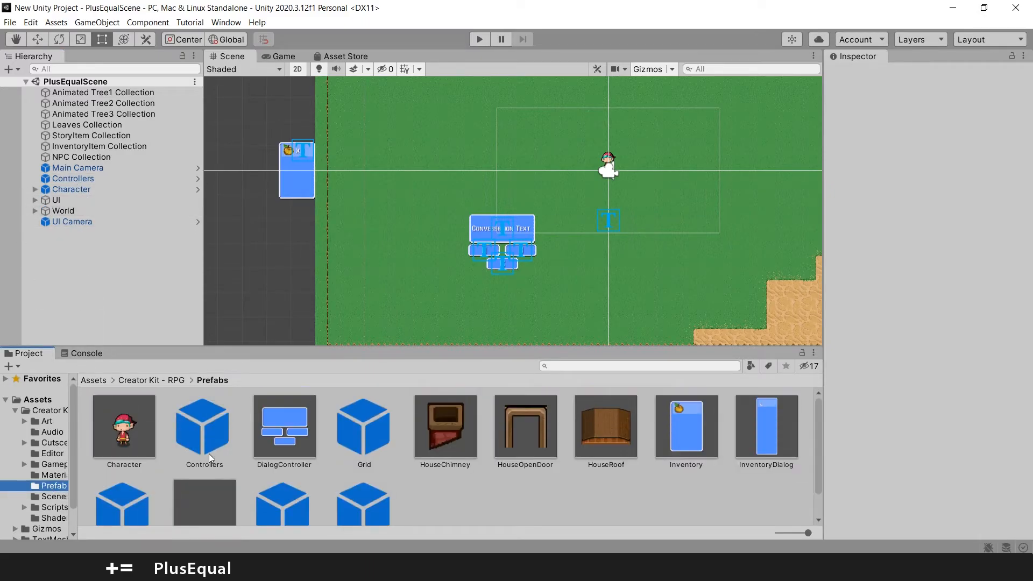
pyautogui.scroll(-3)
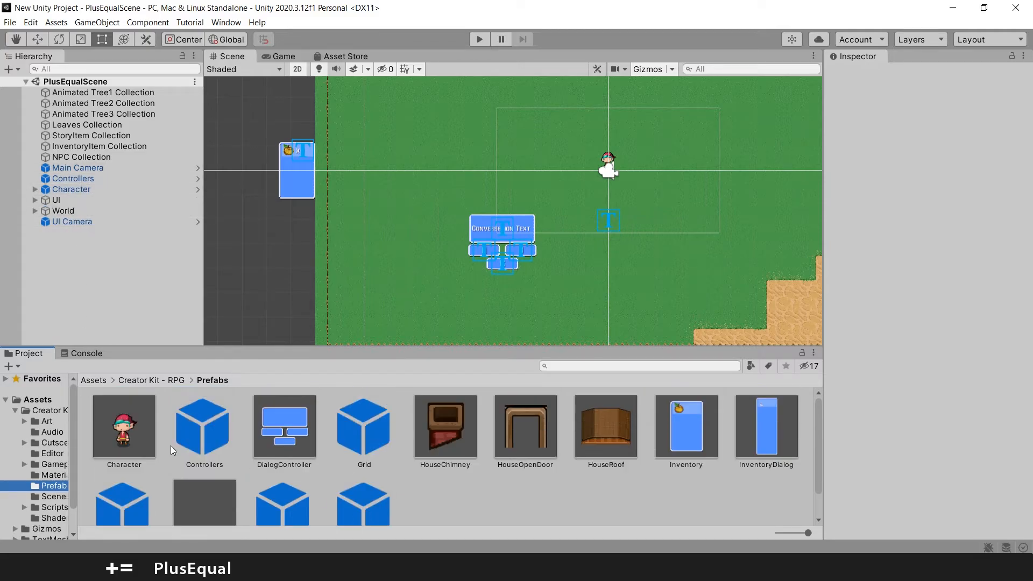
pyautogui.scroll(-3)
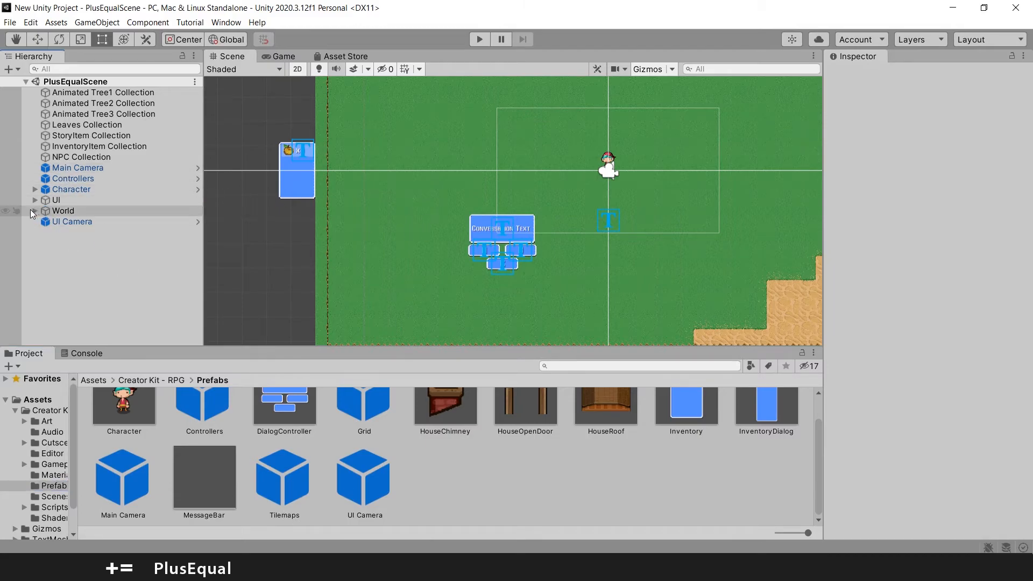
# - Expand World's Tilemaps group and view the Background tilemap's components in the Inspector, then deselect
pyautogui.click(35, 209)
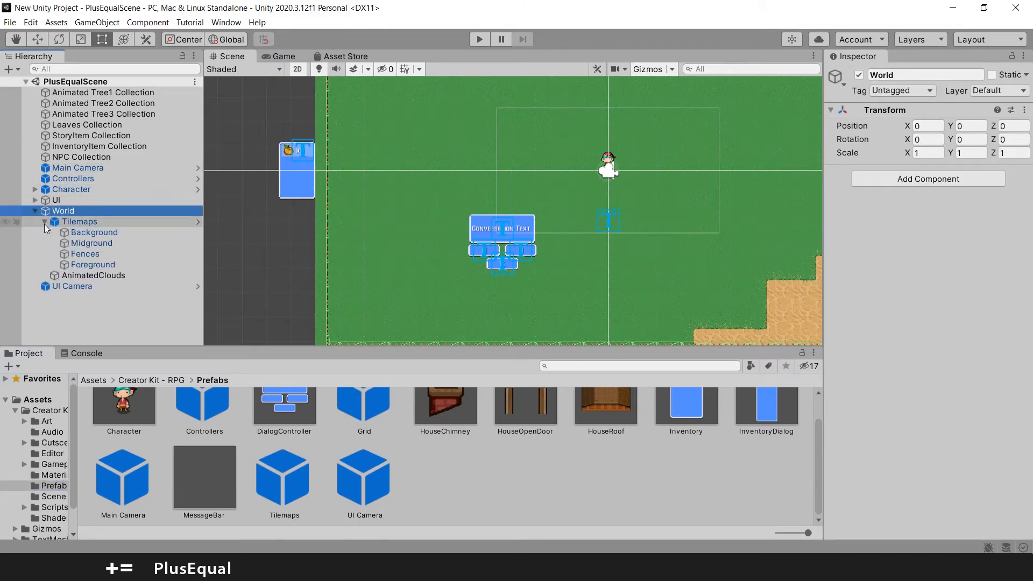
pyautogui.click(94, 232)
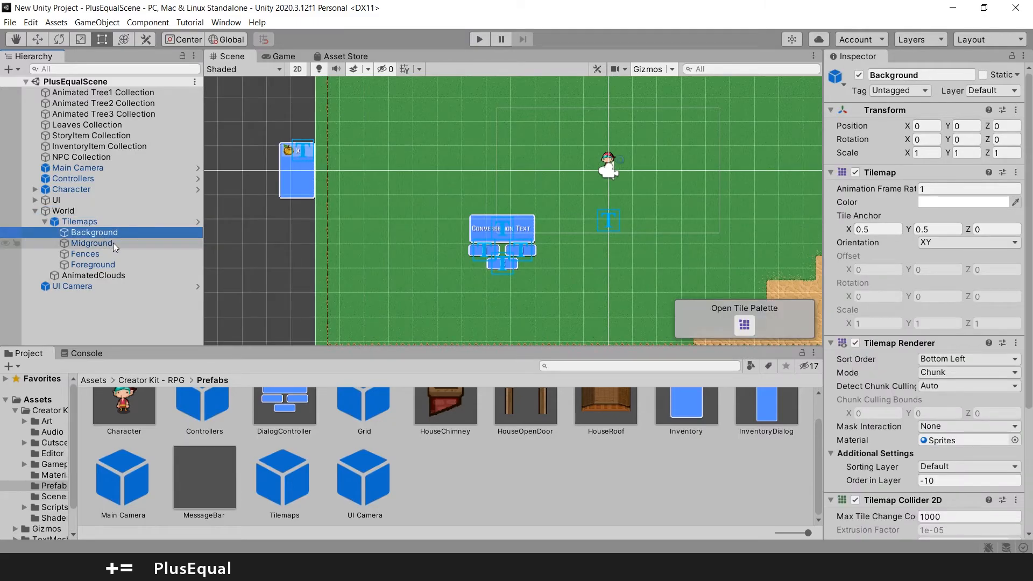
pyautogui.click(94, 264)
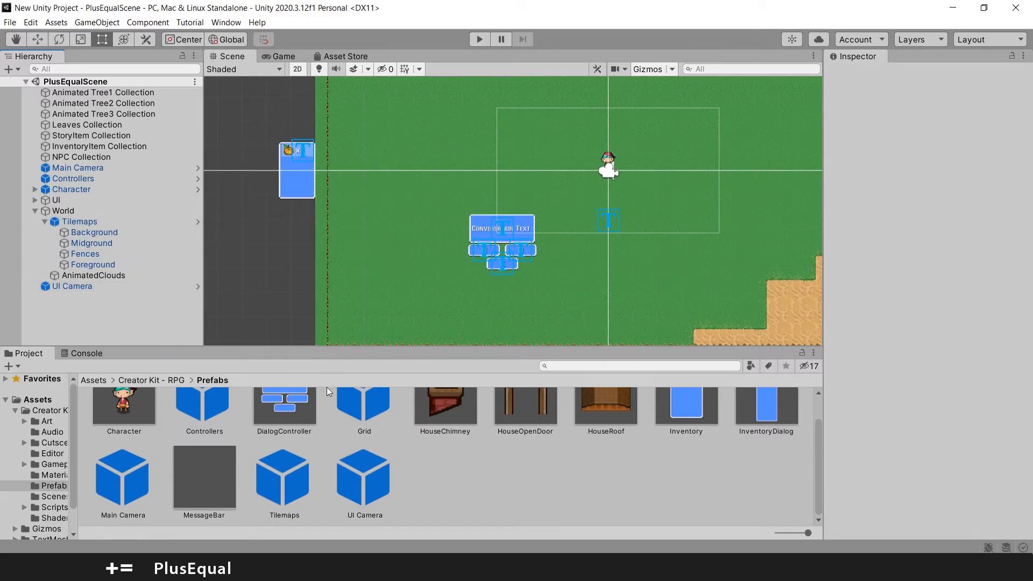
pyautogui.moveTo(422, 533)
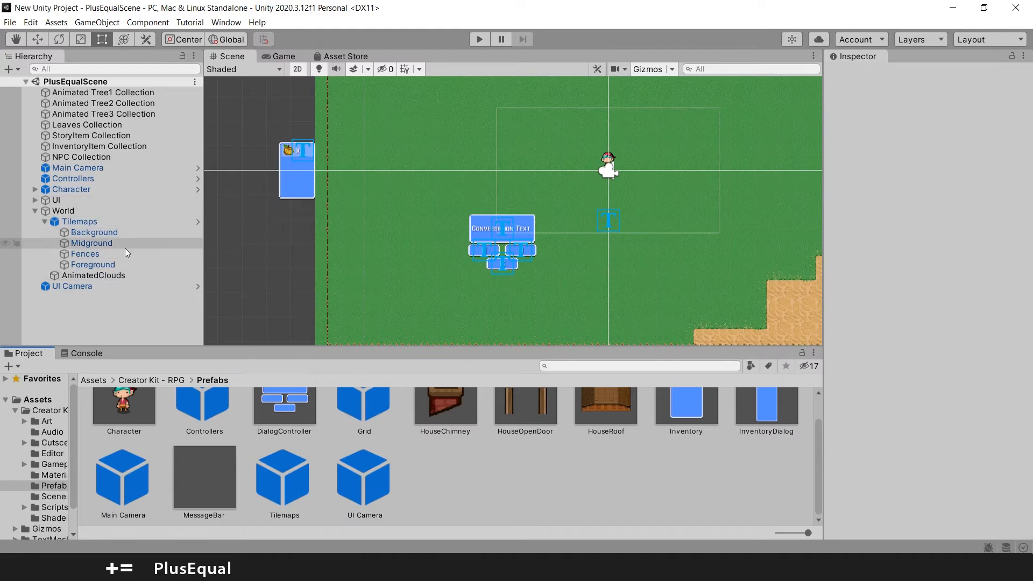
pyautogui.moveTo(143, 256)
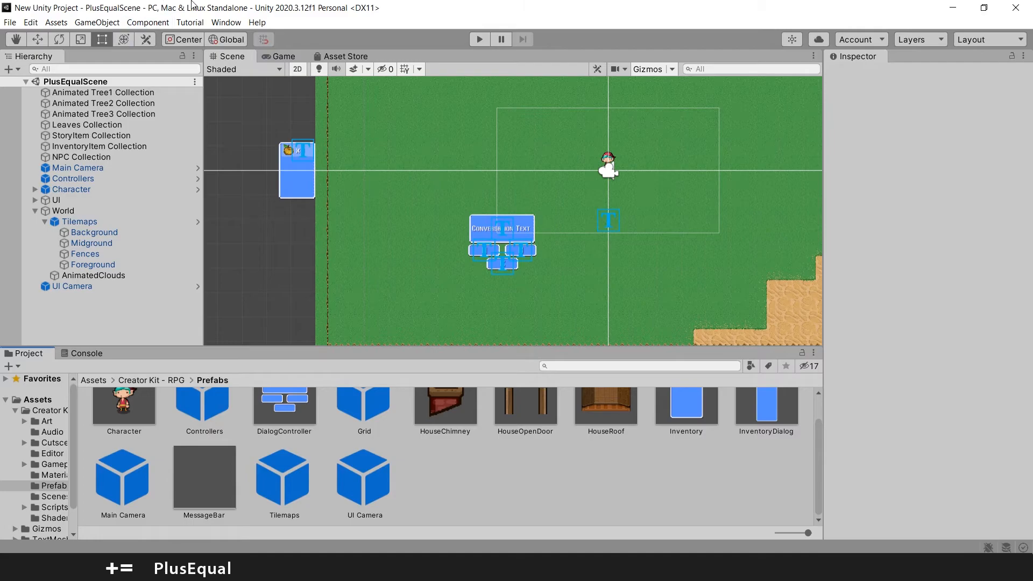
# - Open the Tile Palette from Window > 2D so it docks beside the Inspector
pyautogui.click(225, 22)
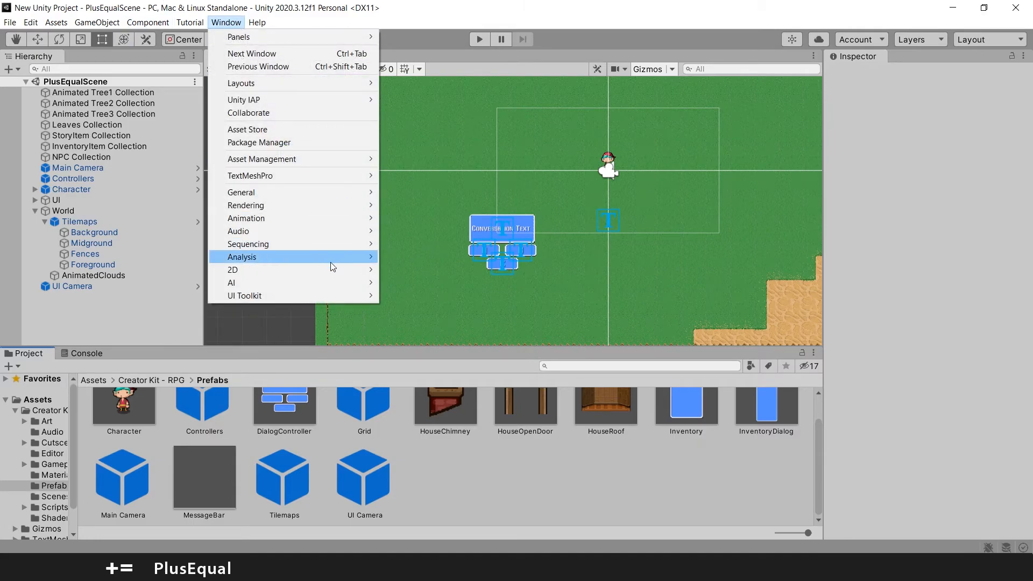
pyautogui.moveTo(232, 269)
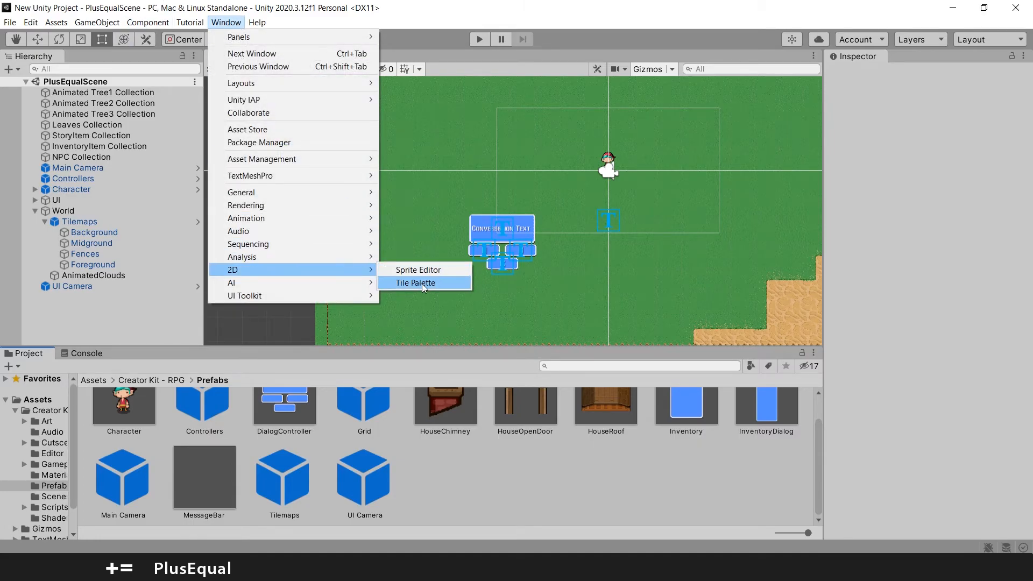
pyautogui.click(415, 283)
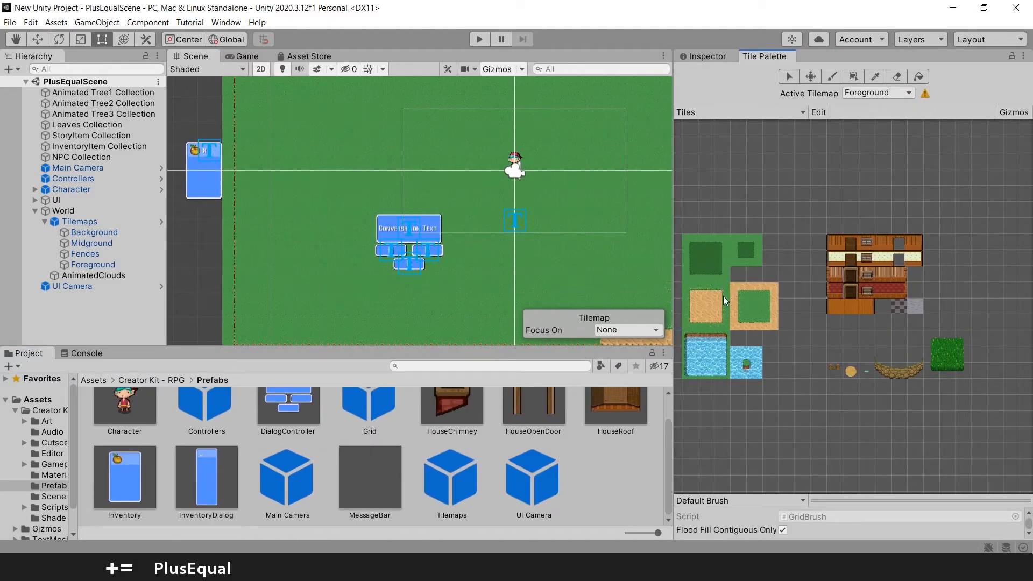
pyautogui.moveTo(718, 311)
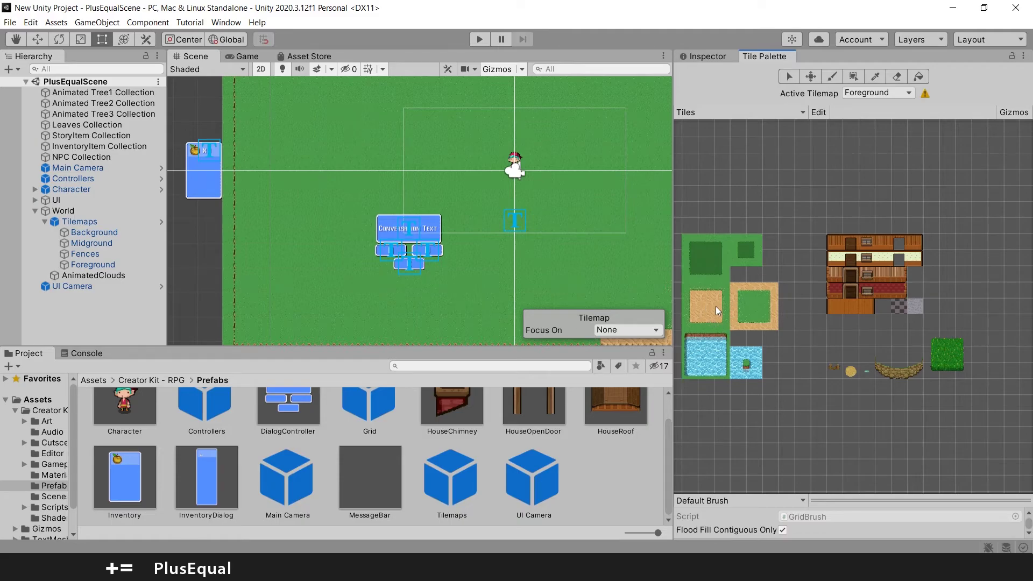
pyautogui.moveTo(702, 357)
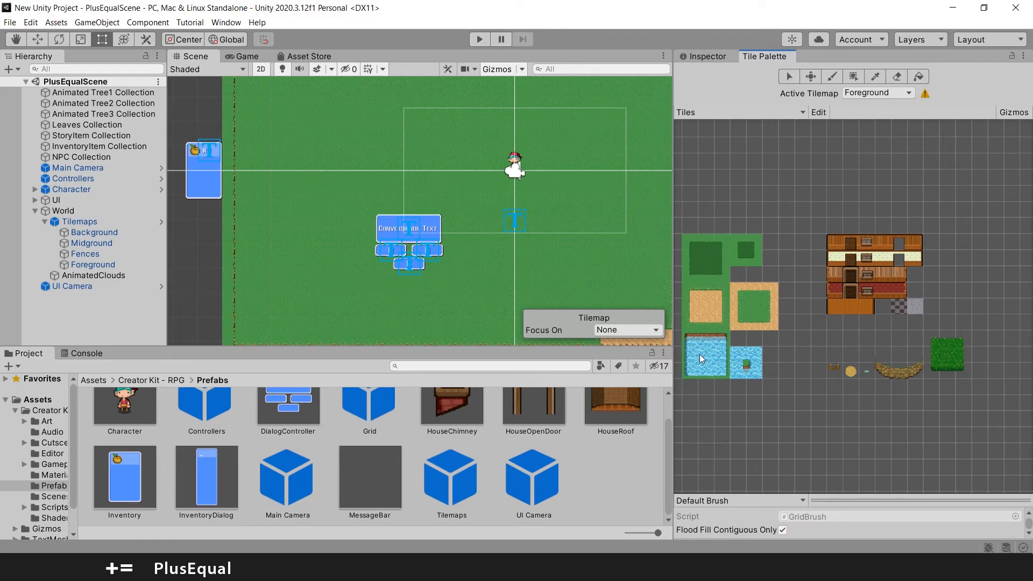
pyautogui.moveTo(878, 351)
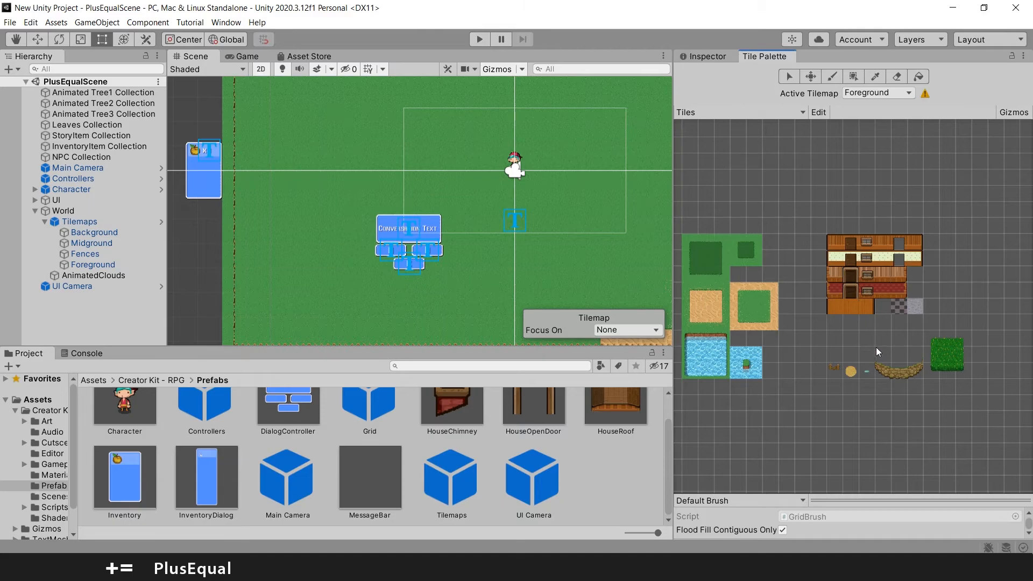
pyautogui.moveTo(838, 378)
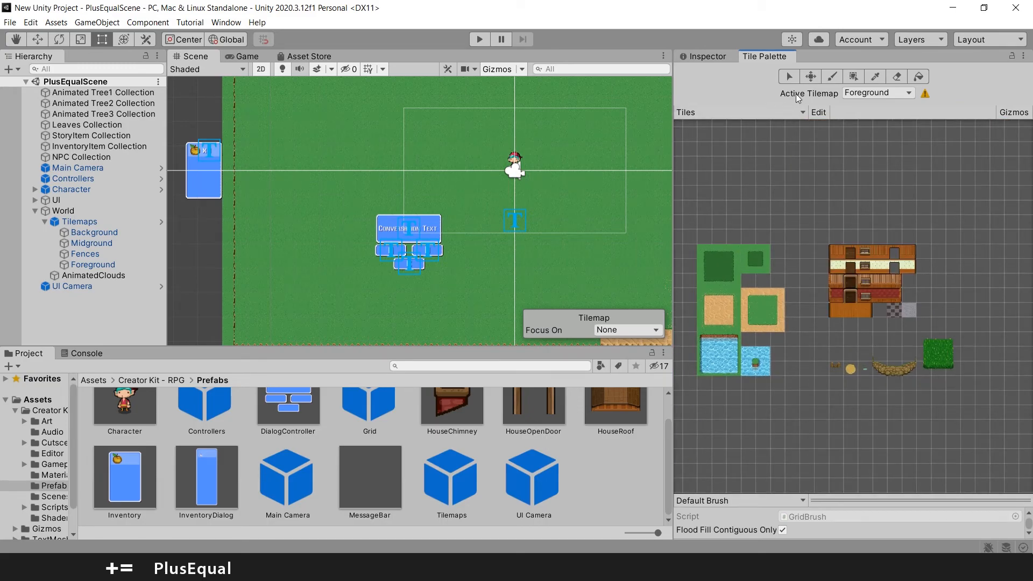
pyautogui.moveTo(928, 97)
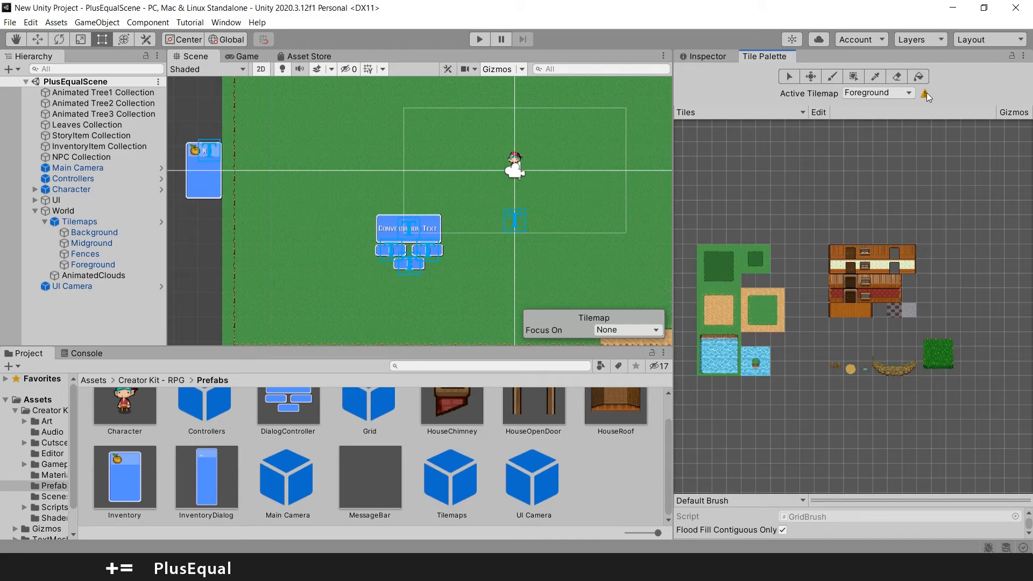
pyautogui.moveTo(925, 97)
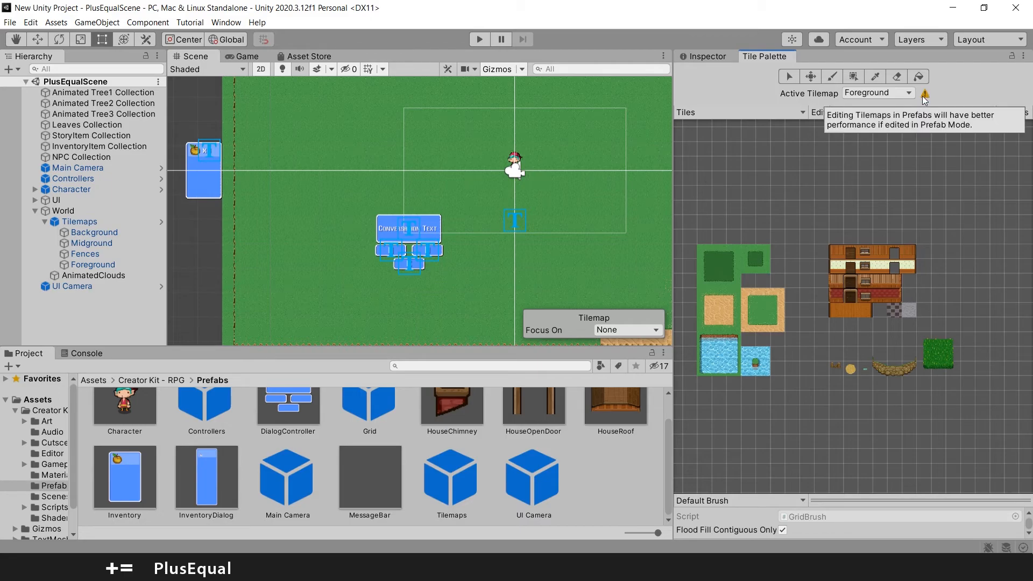
pyautogui.click(879, 93)
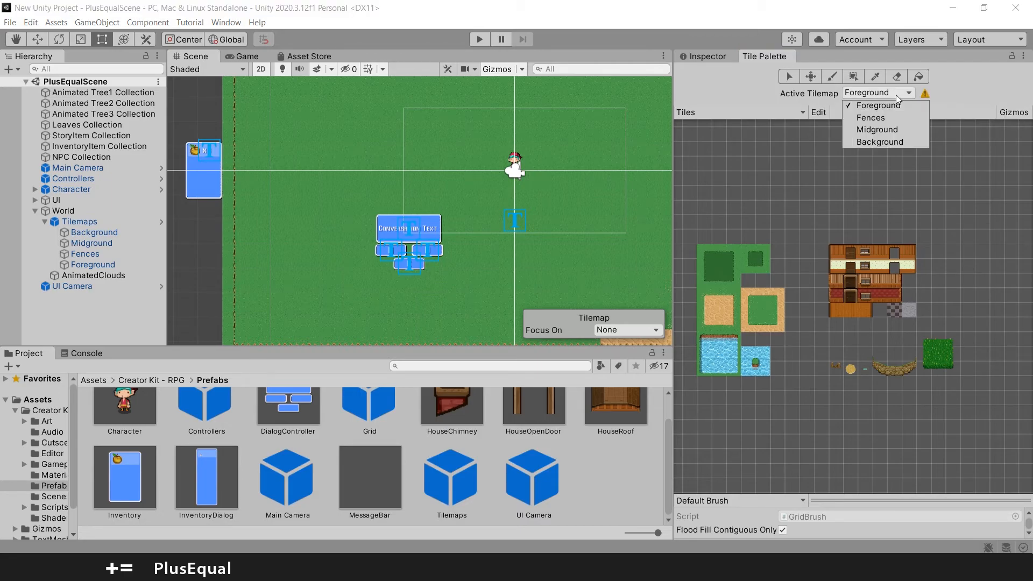
pyautogui.moveTo(883, 164)
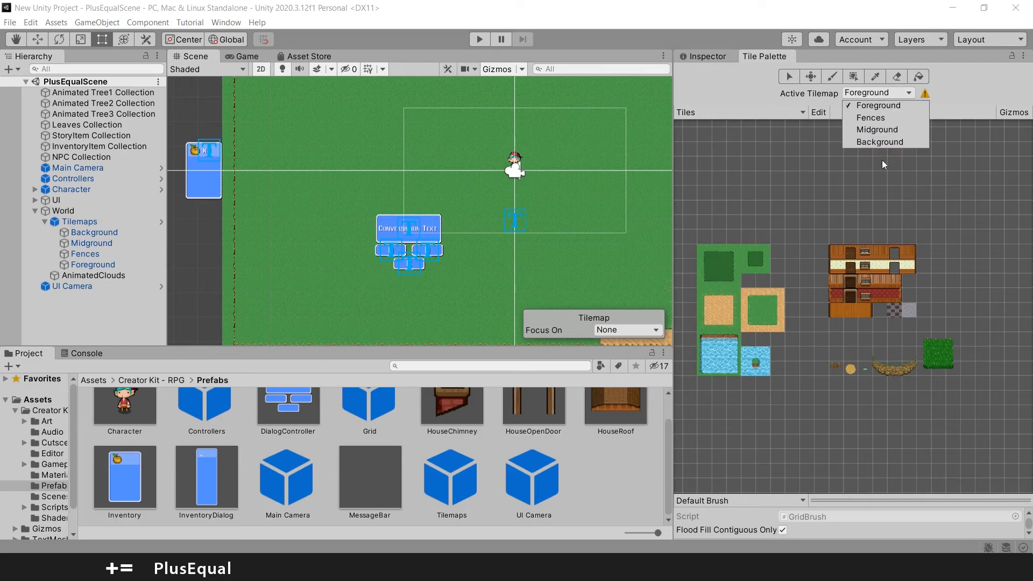
pyautogui.moveTo(758, 167)
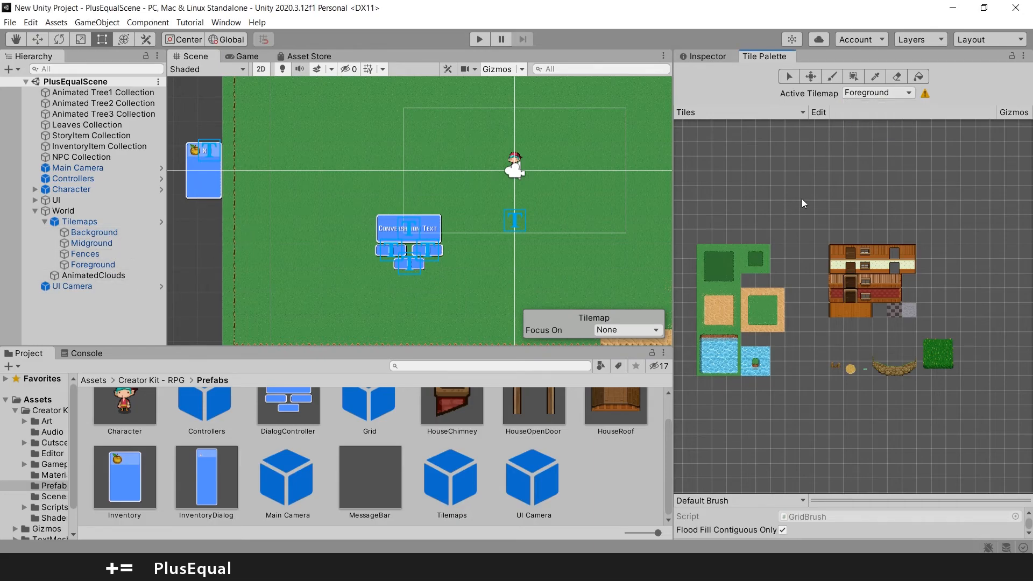
pyautogui.moveTo(834, 192)
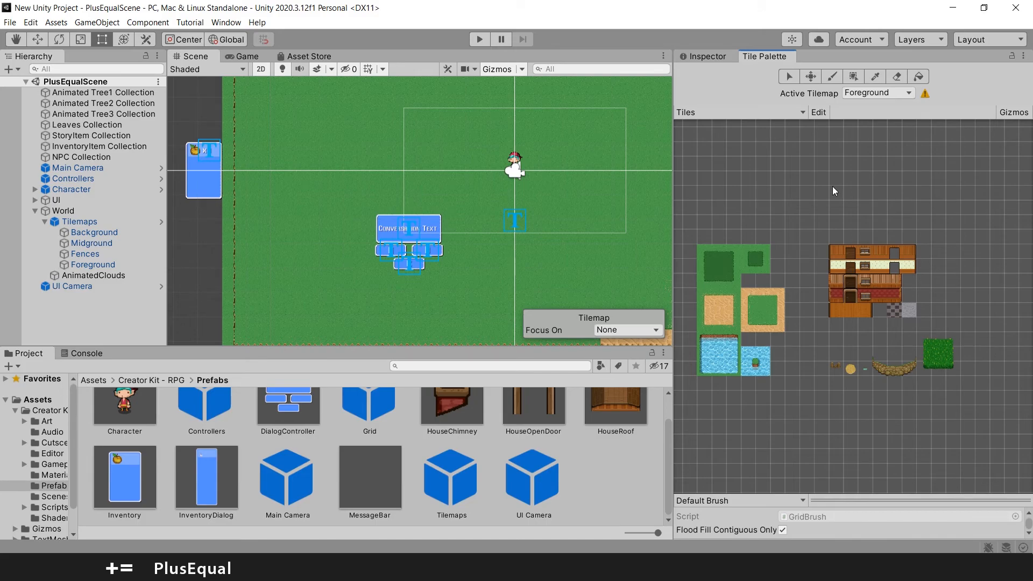
pyautogui.moveTo(873, 215)
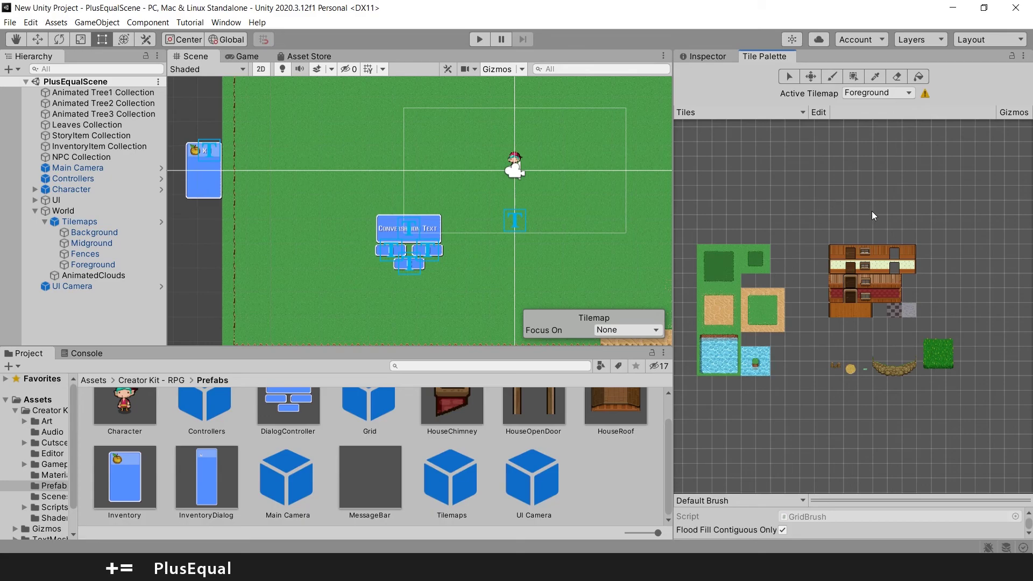
pyautogui.moveTo(765, 232)
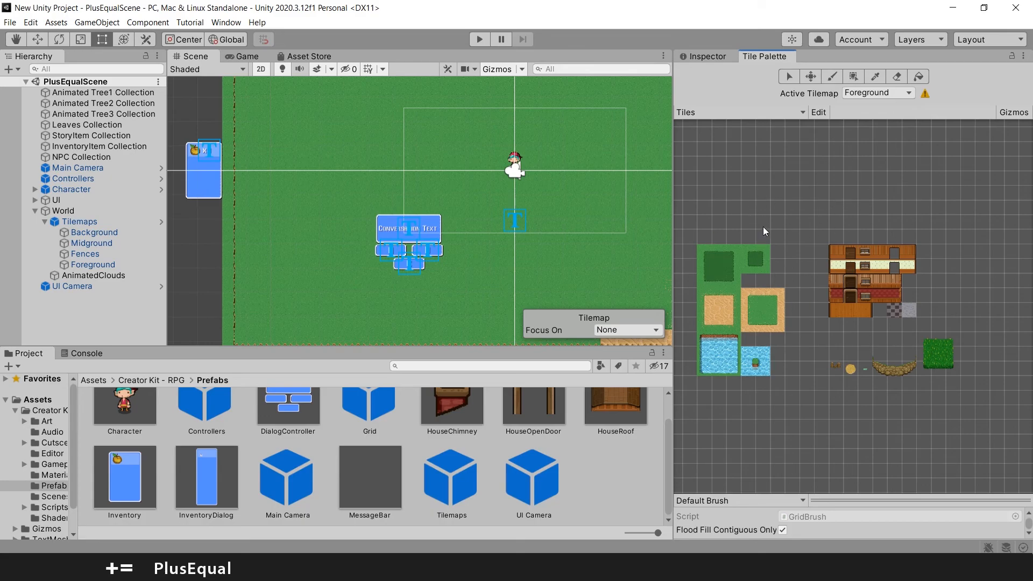
pyautogui.moveTo(644, 196)
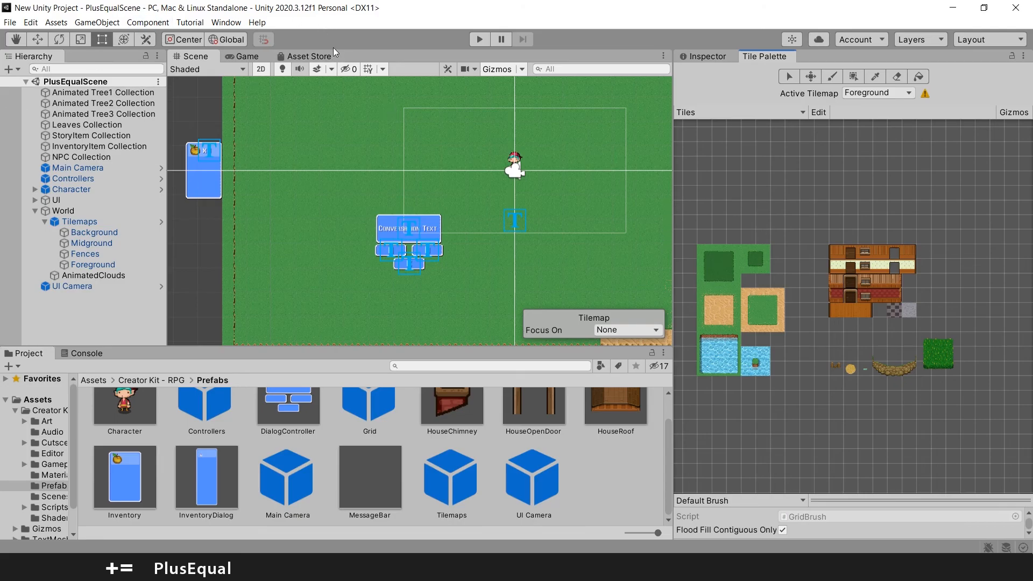
pyautogui.moveTo(449, 222)
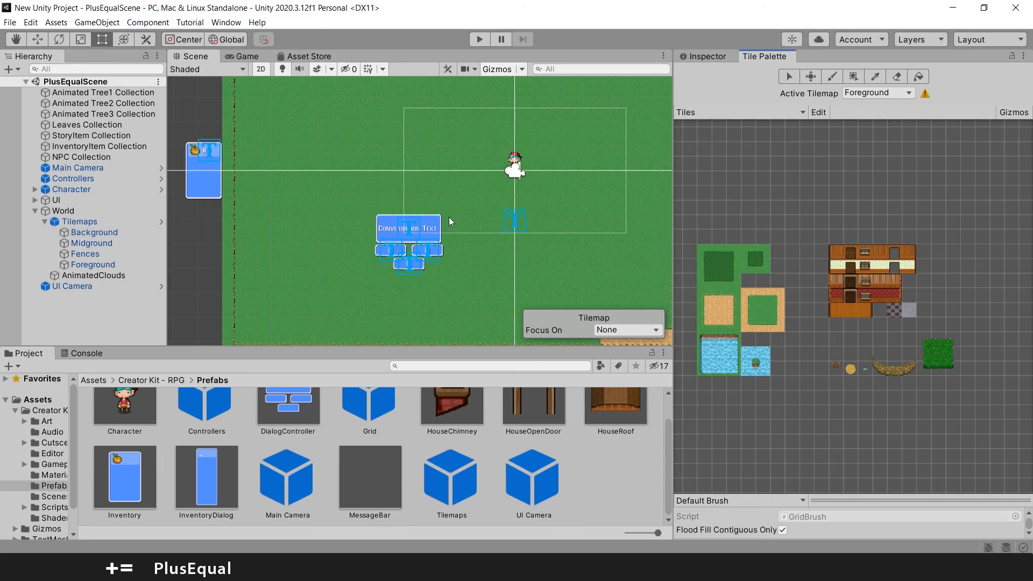
pyautogui.moveTo(791, 119)
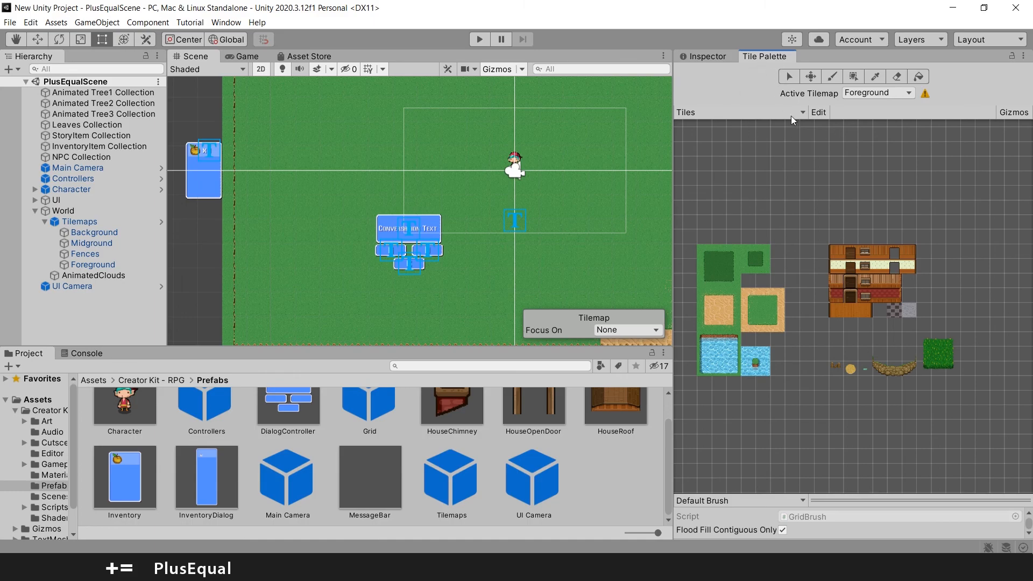
pyautogui.moveTo(556, 108)
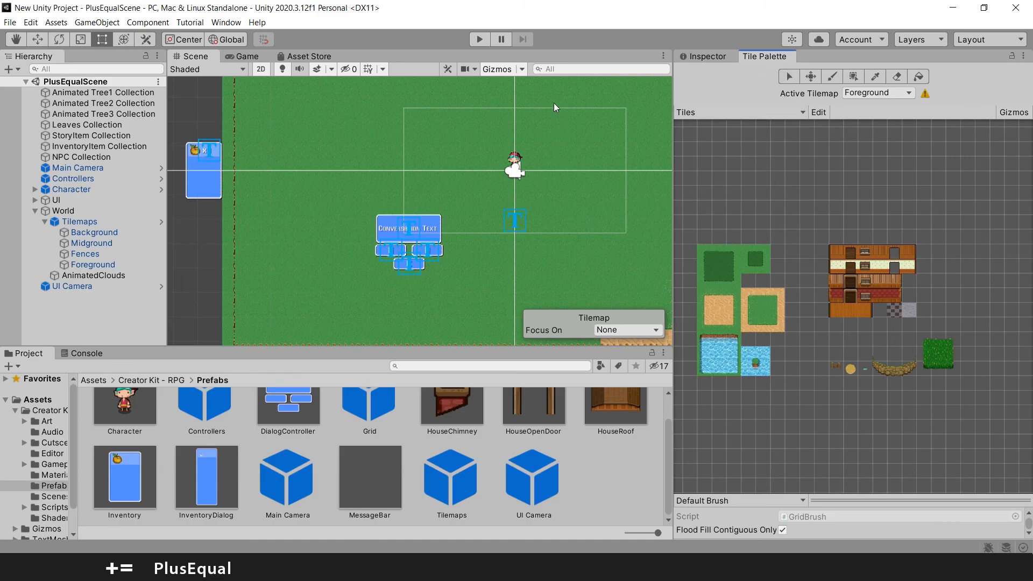